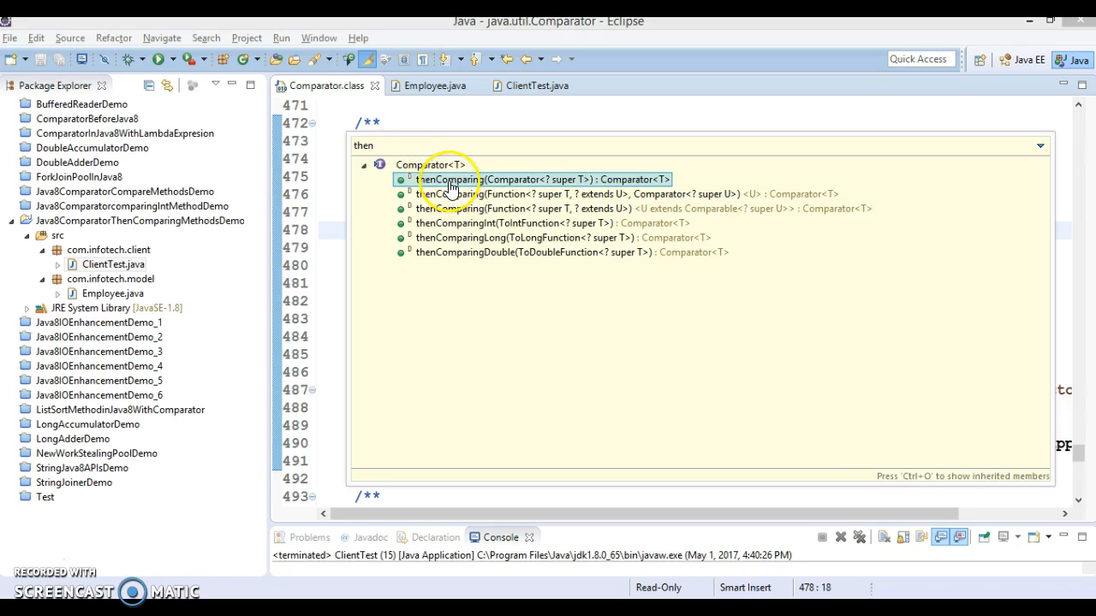
mouse_move(478, 185)
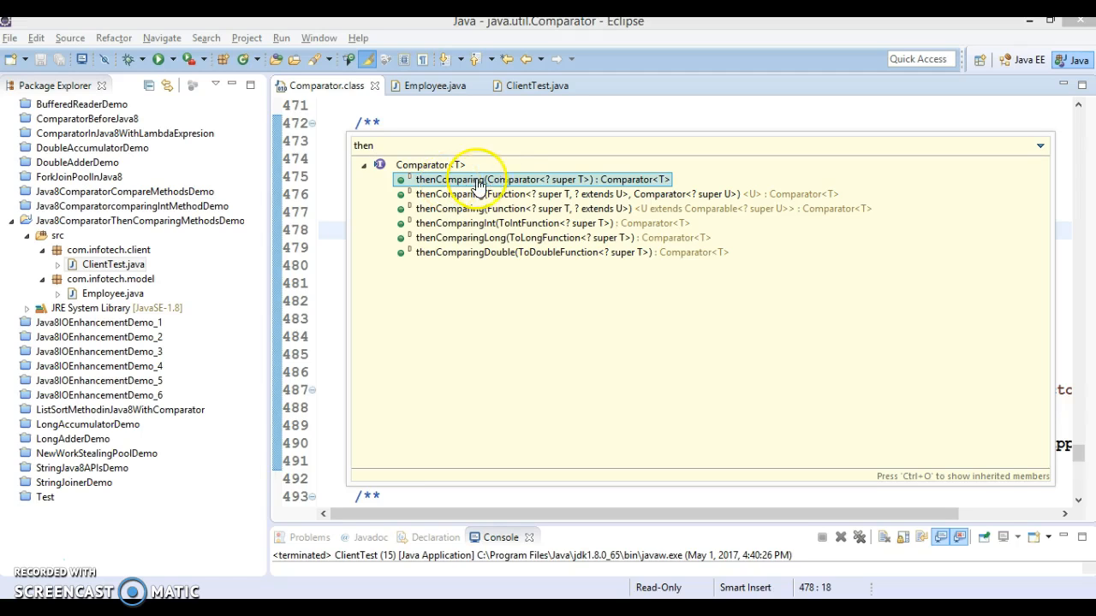
mouse_move(510, 185)
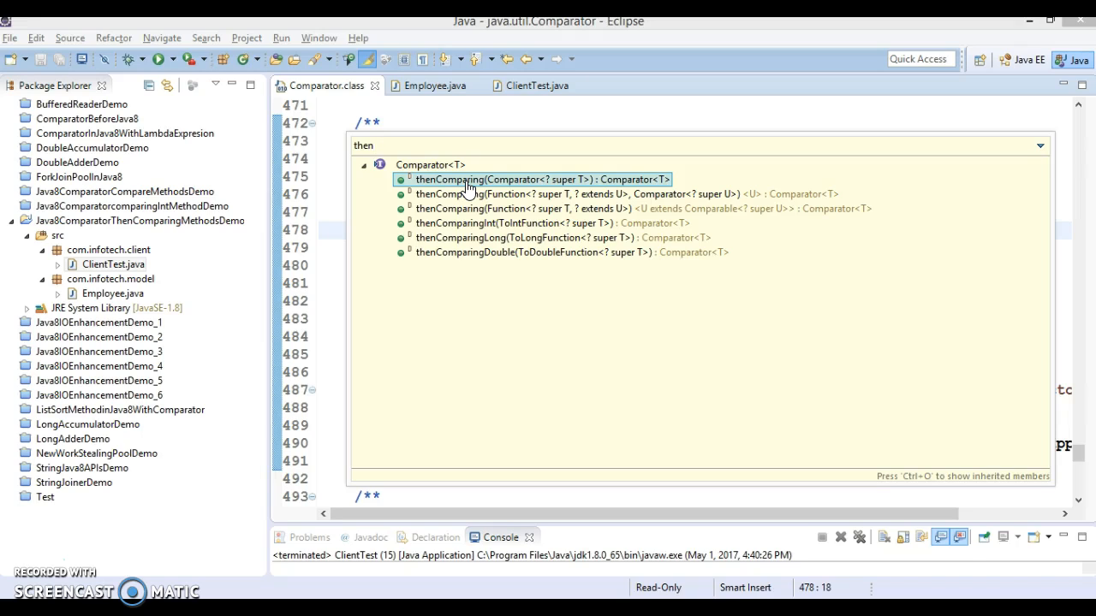
mouse_move(373, 144)
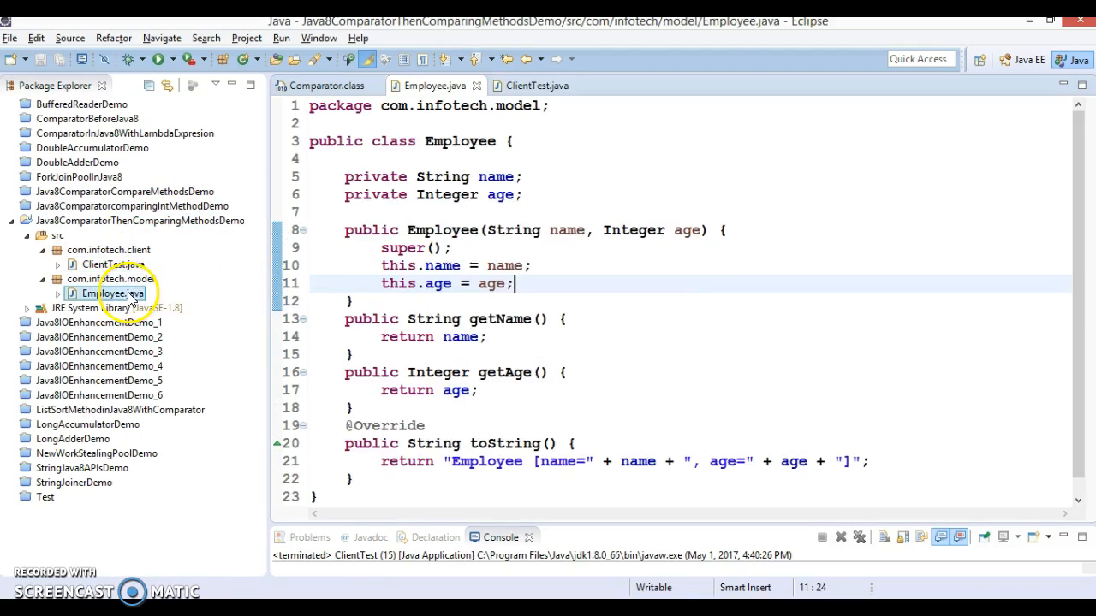
mouse_move(452, 141)
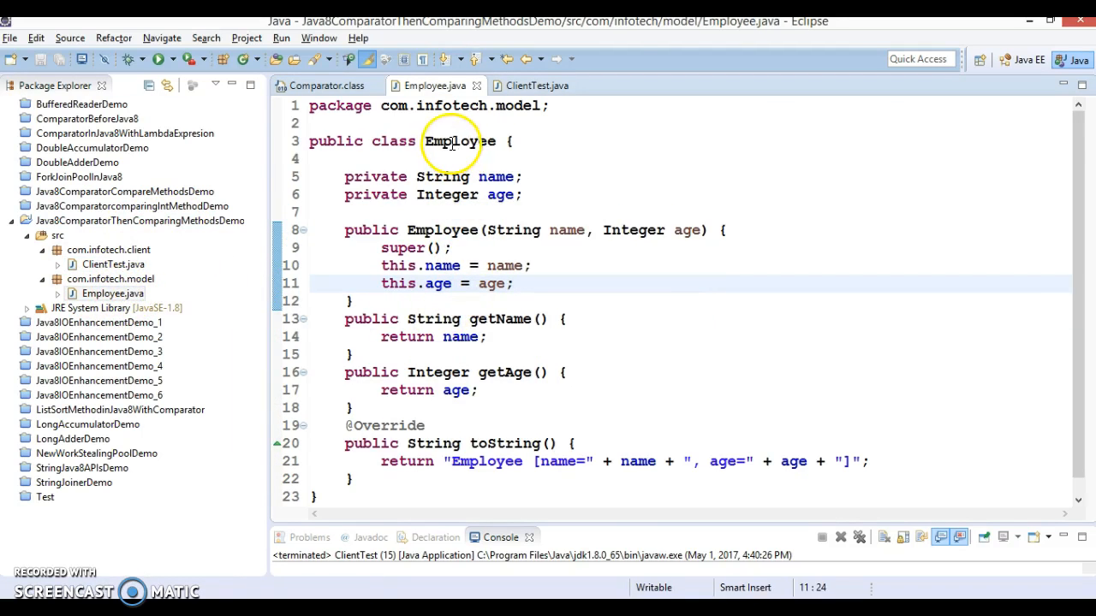
double_click(459, 141)
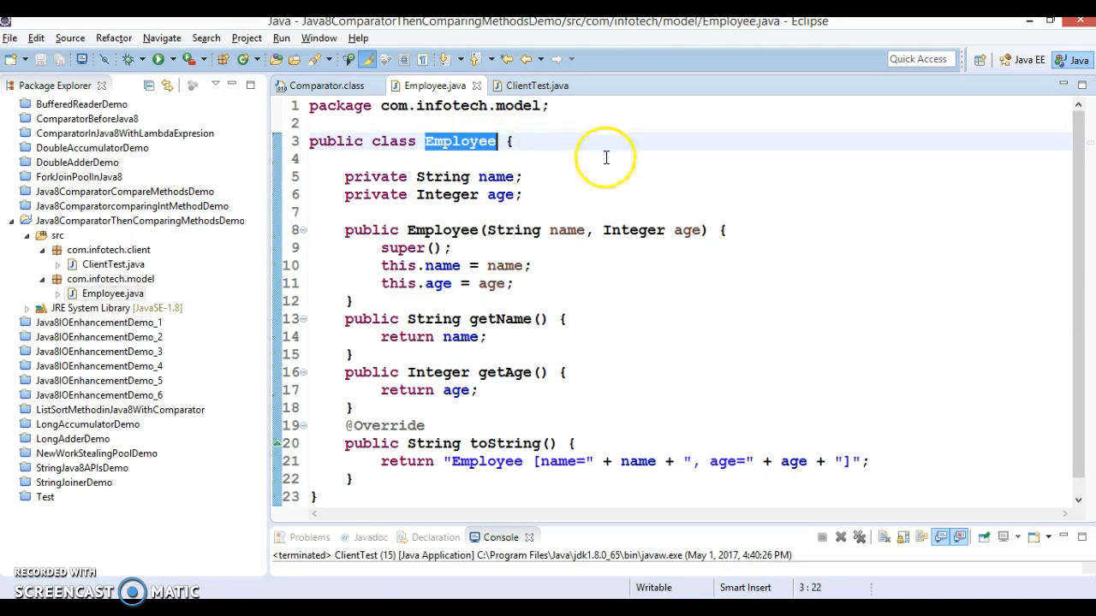
mouse_move(376, 185)
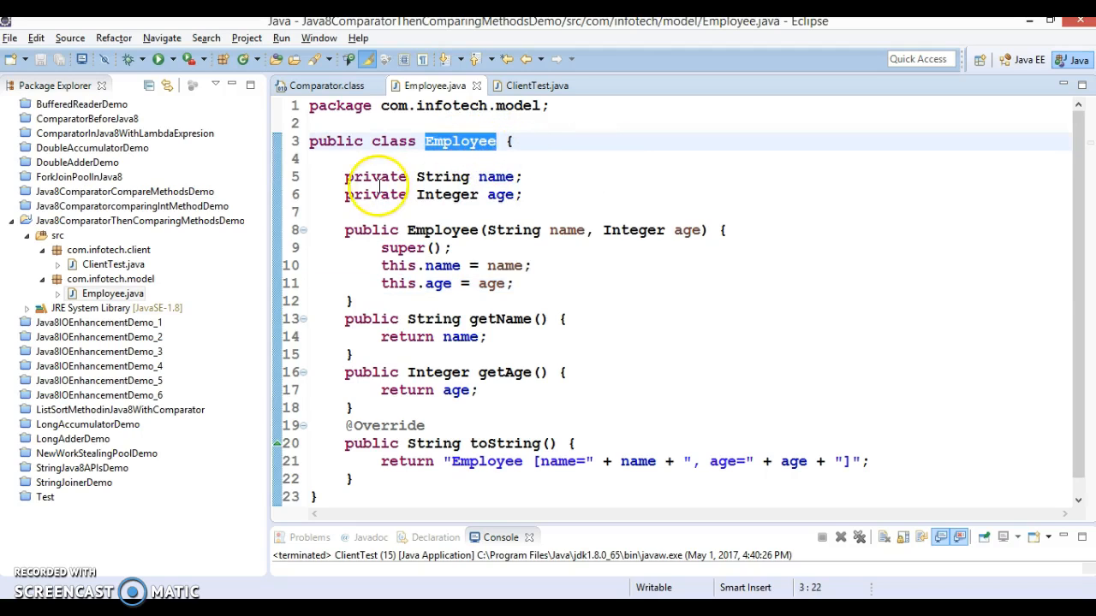
drag(345, 177, 524, 195)
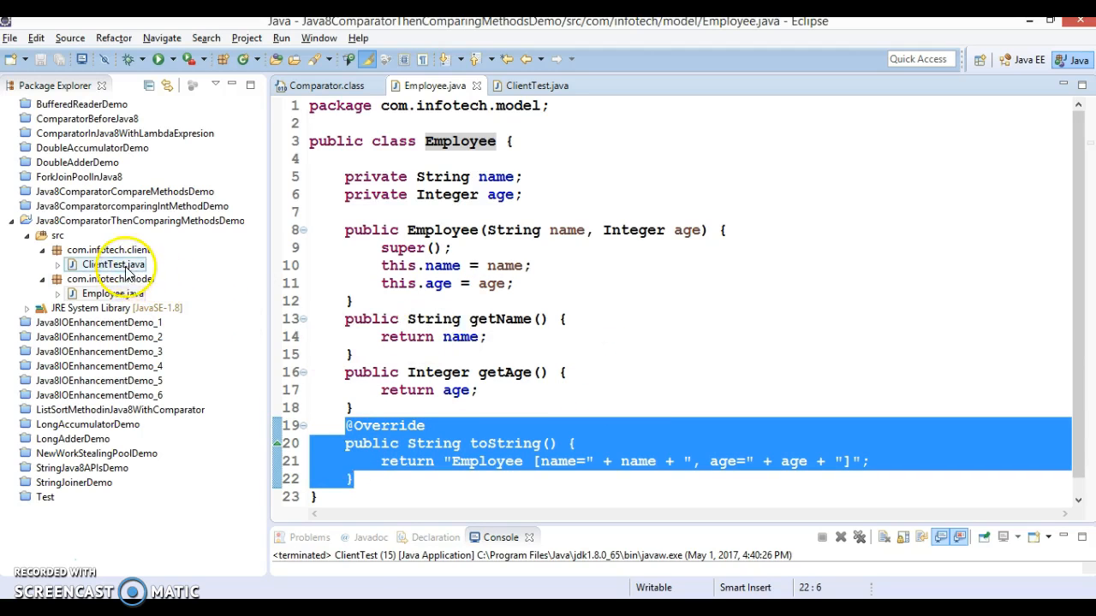
Step: Review the seven empList entries in ClientTest, including the Martins, and add an empty line below them
click(537, 85)
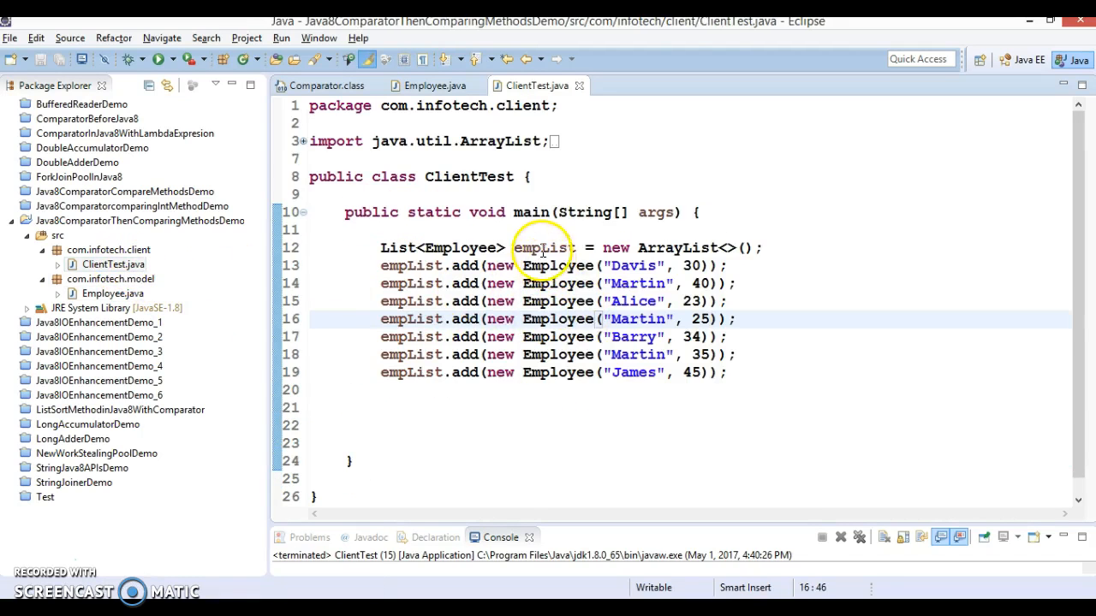
double_click(544, 247)
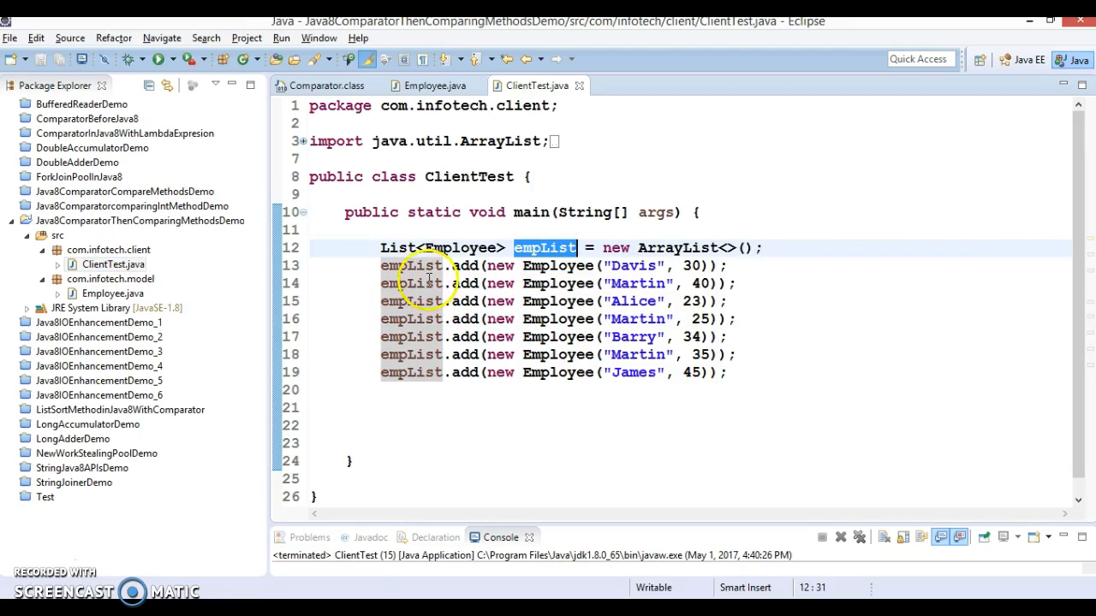
drag(384, 264, 709, 371)
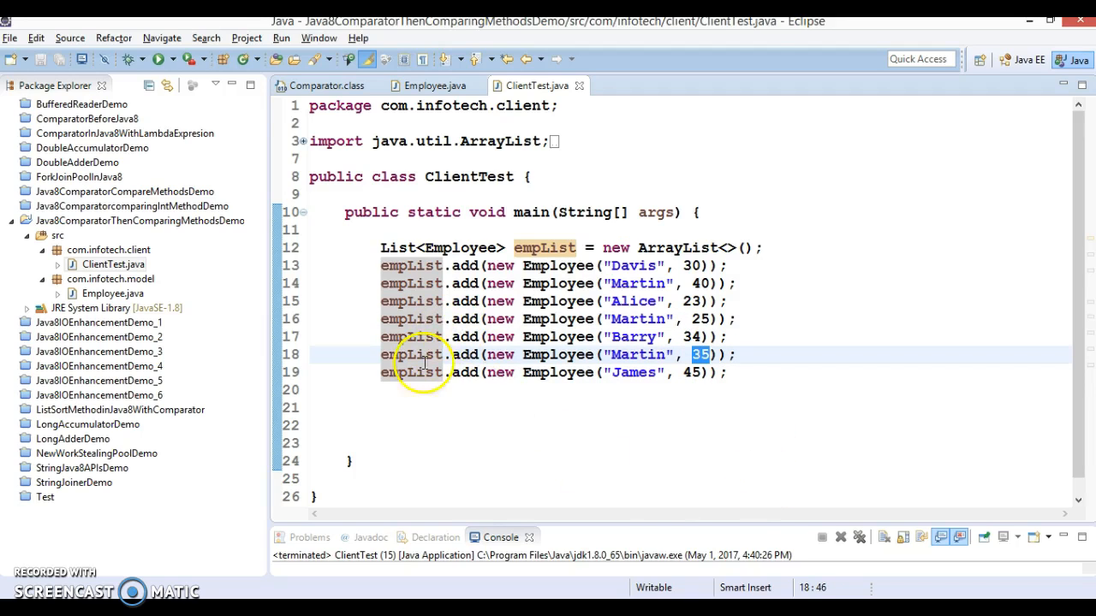
mouse_move(551, 311)
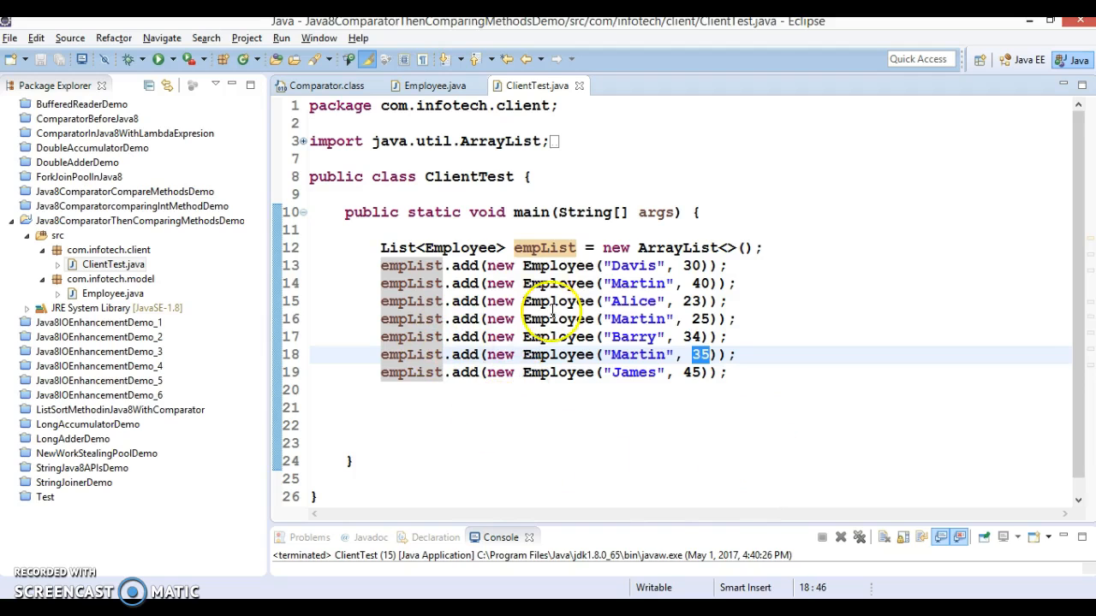
double_click(634, 265)
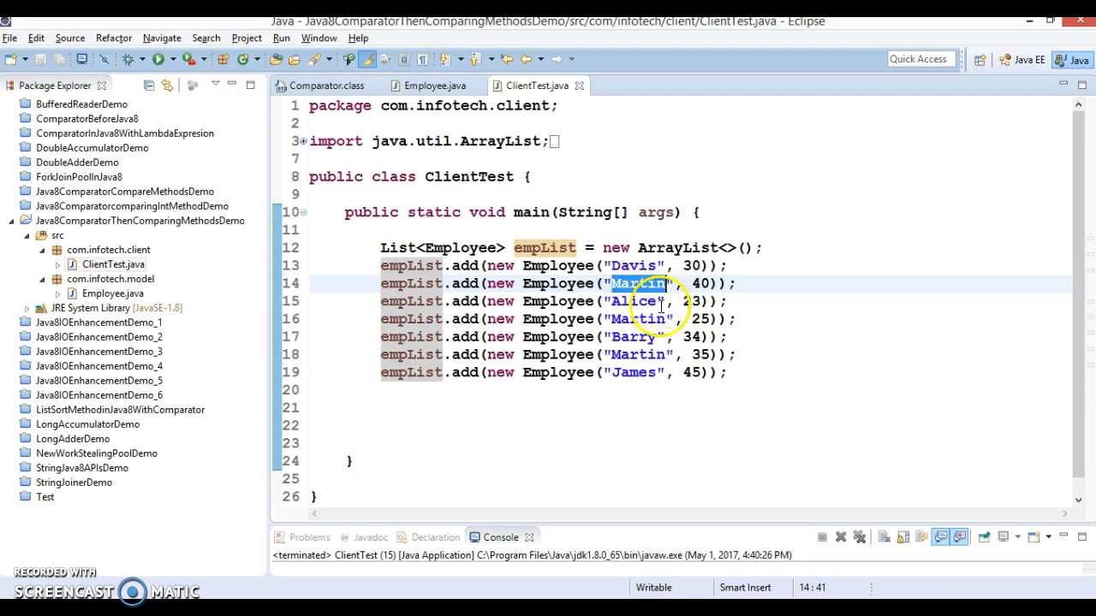
mouse_move(667, 306)
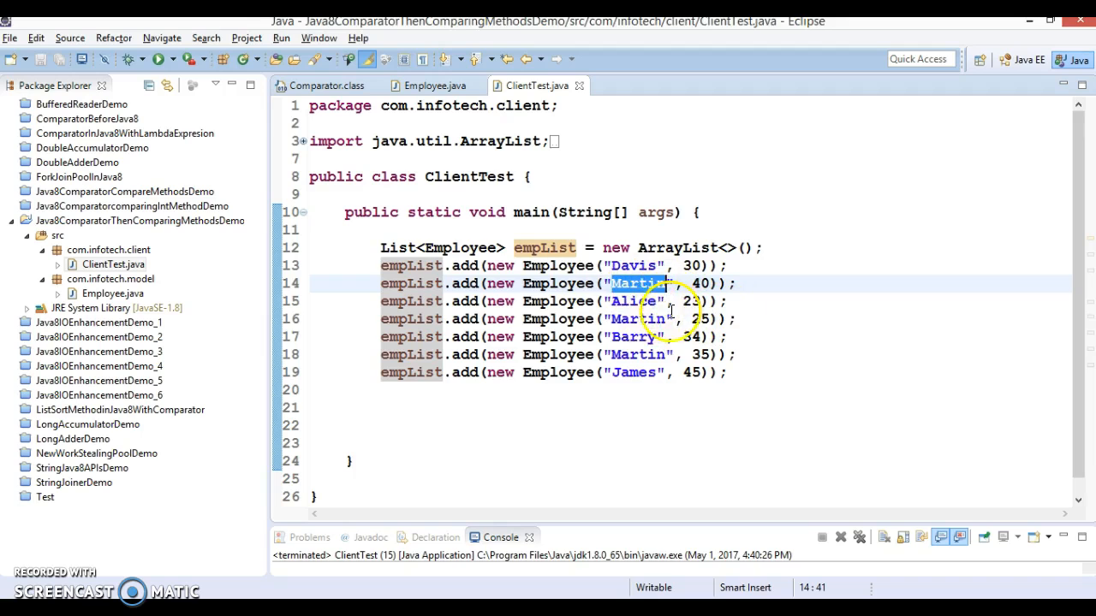
mouse_move(671, 332)
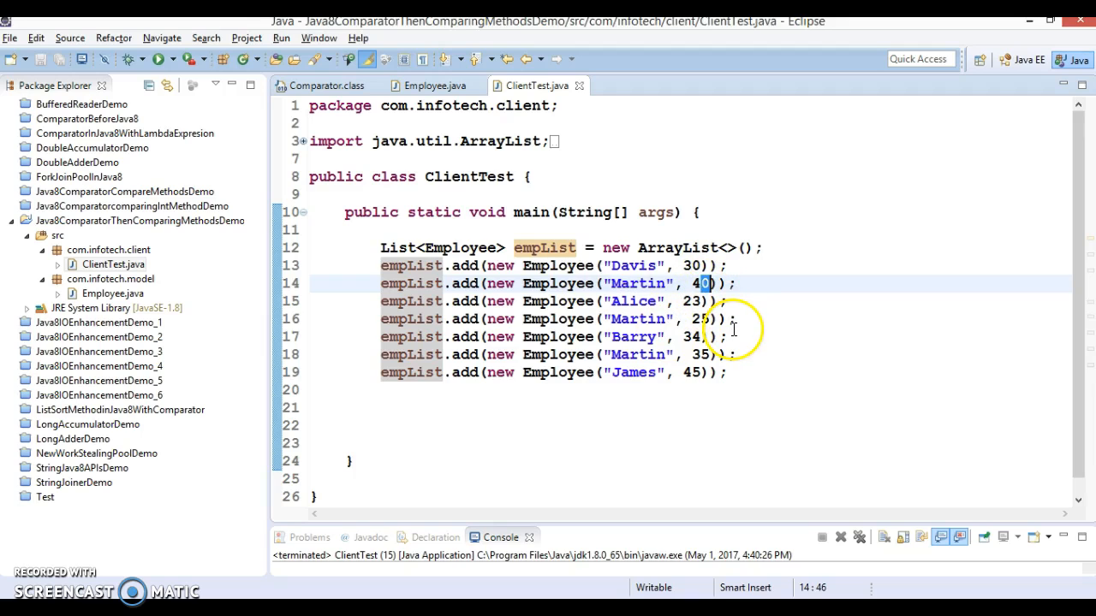
click(459, 390)
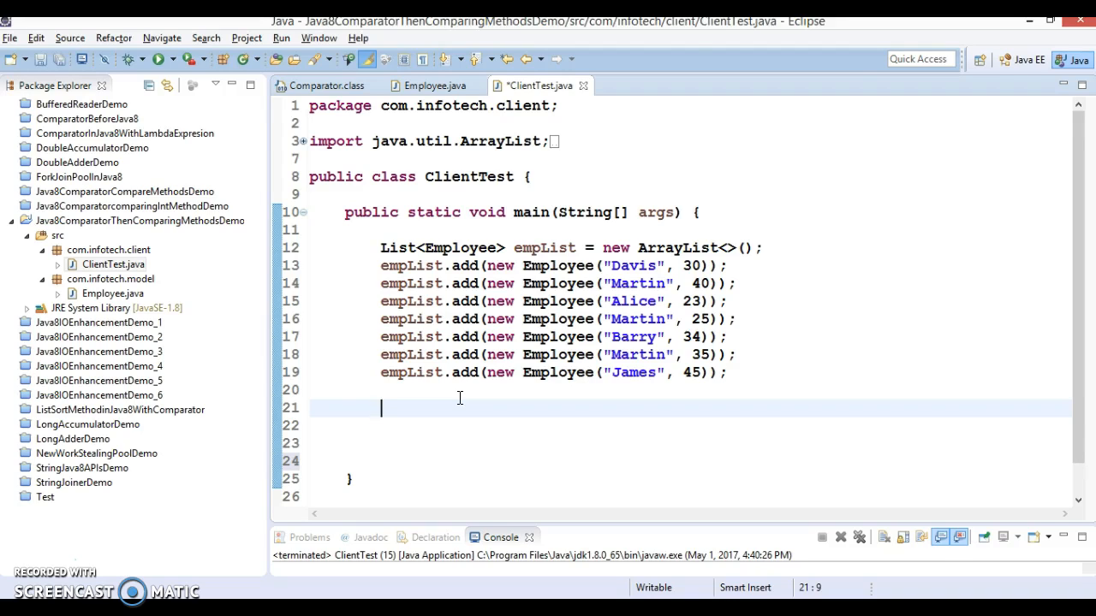
Step: Write Comparator.comparing on line 22, choosing the key-extractor overload from content assist
text(compara)
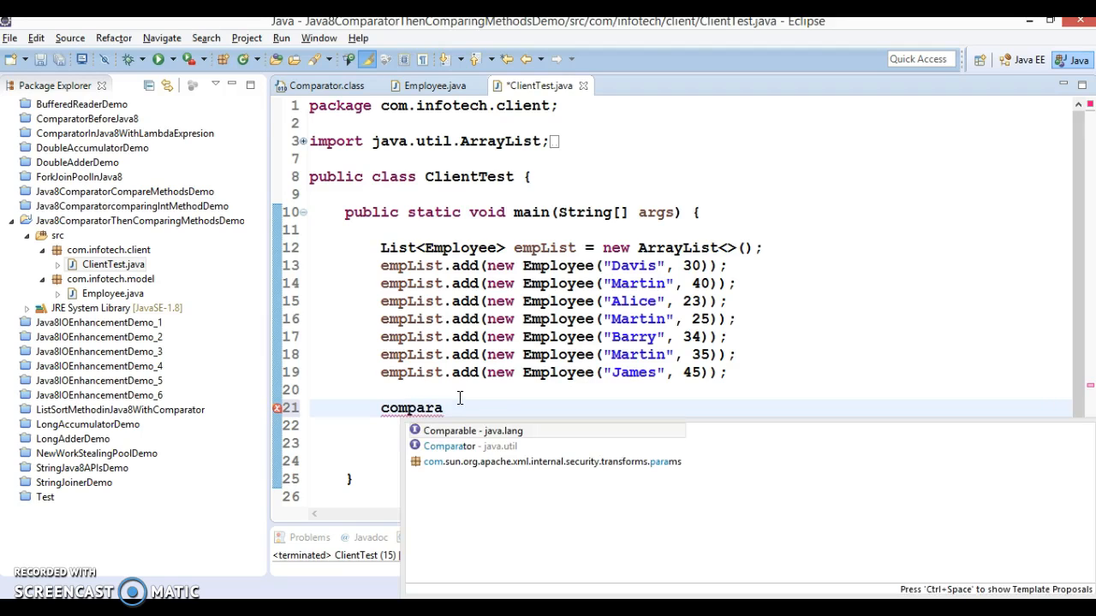
mouse_move(466, 445)
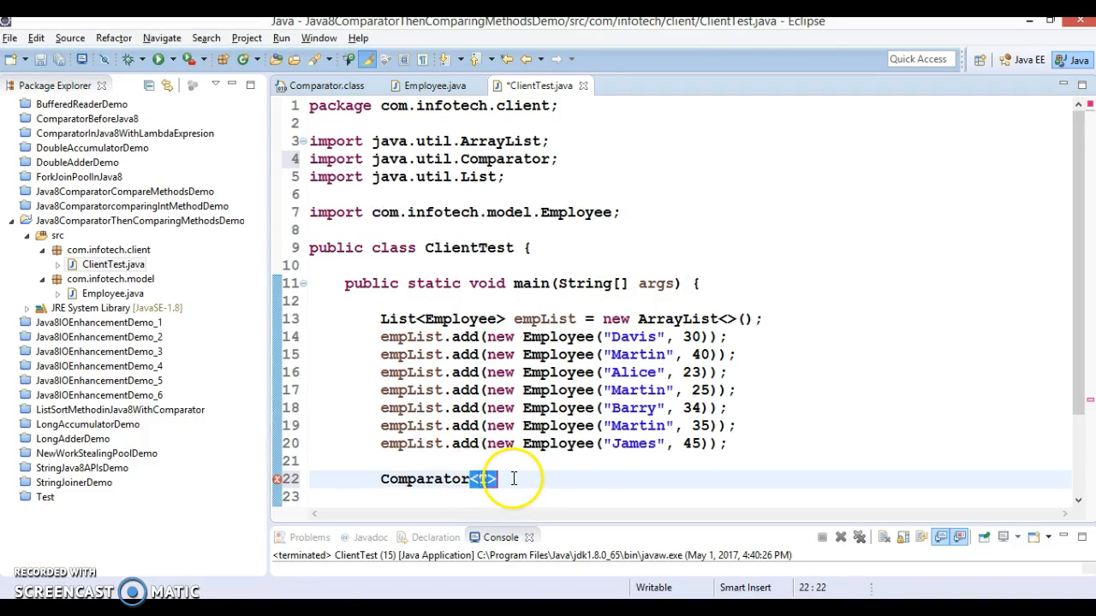
text(.)
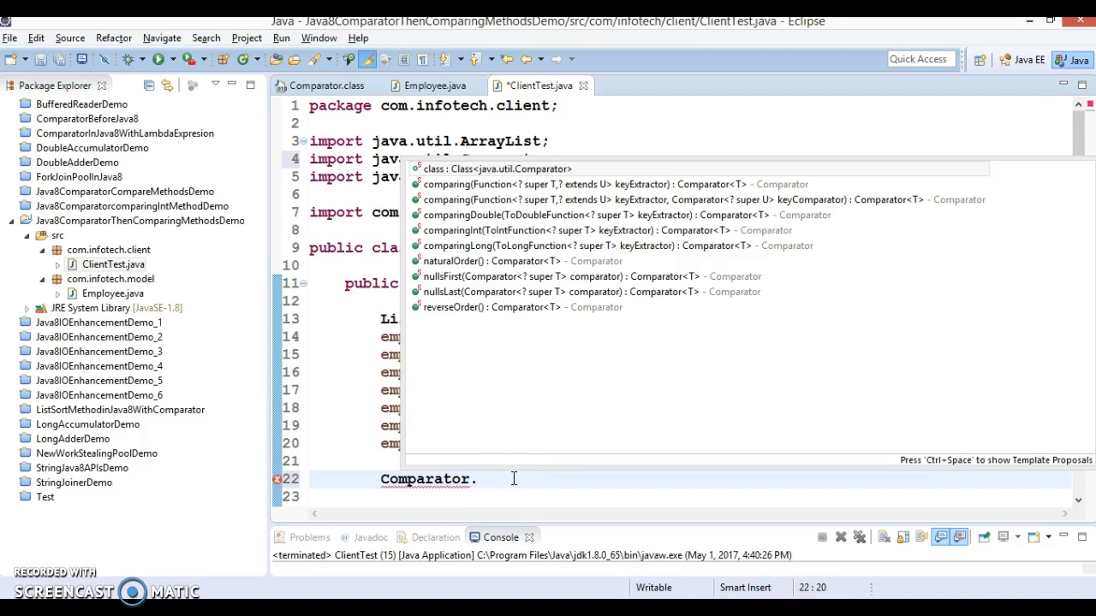
text(c)
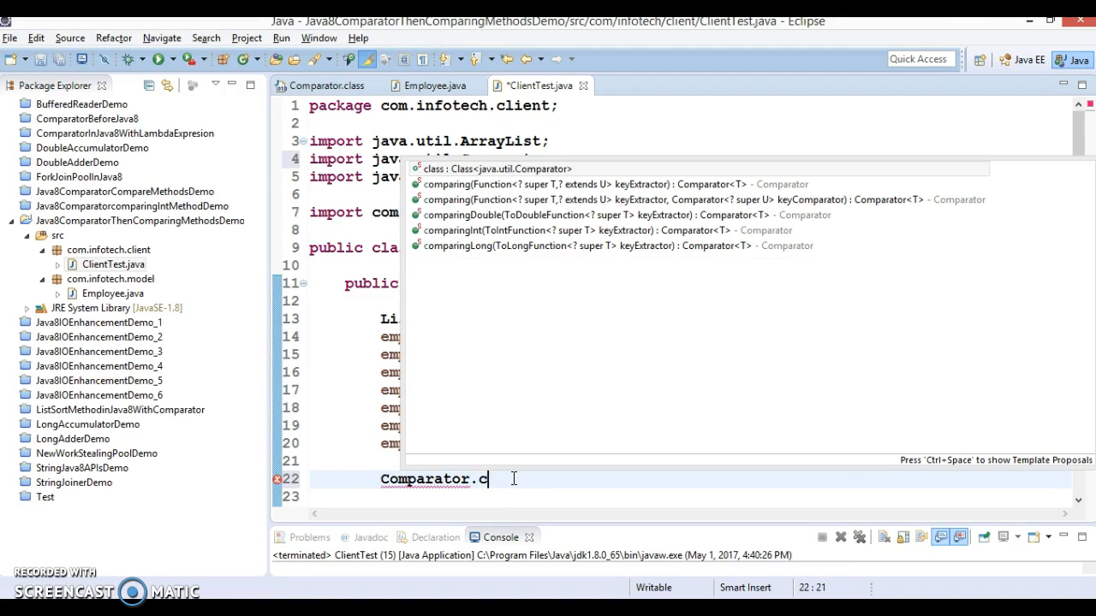
text(o)
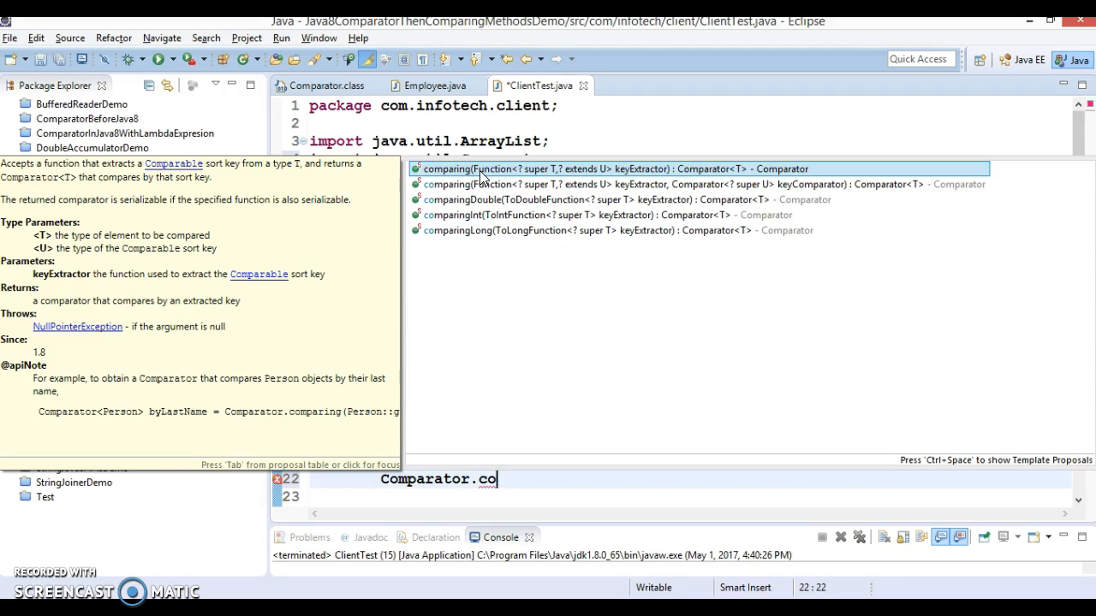
click(613, 170)
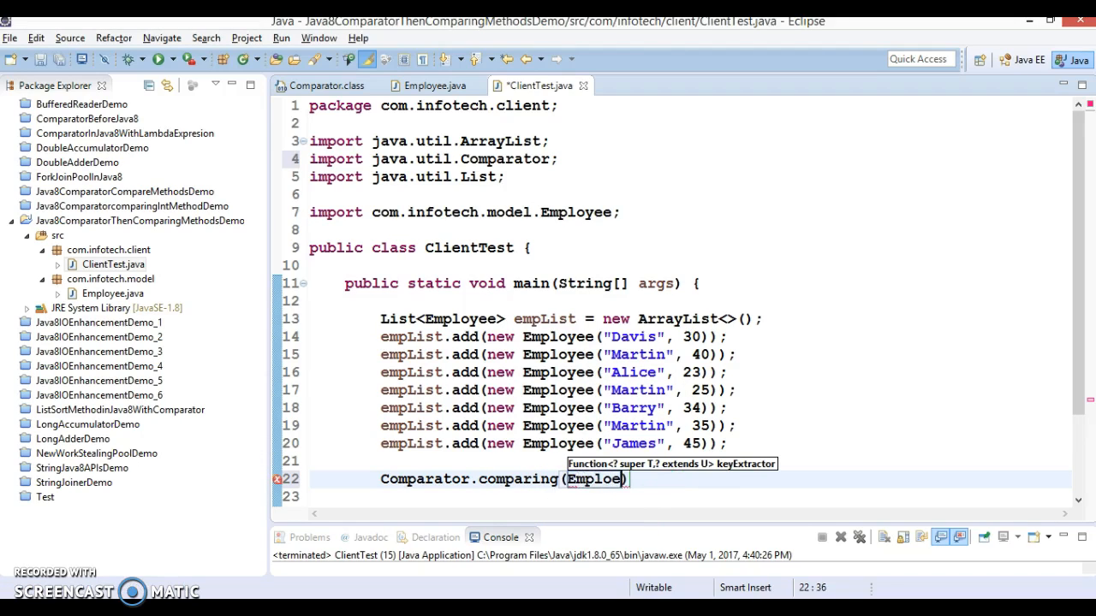
Step: Pass Employee::getName as the key extractor and continue after the method reference
text(ee)
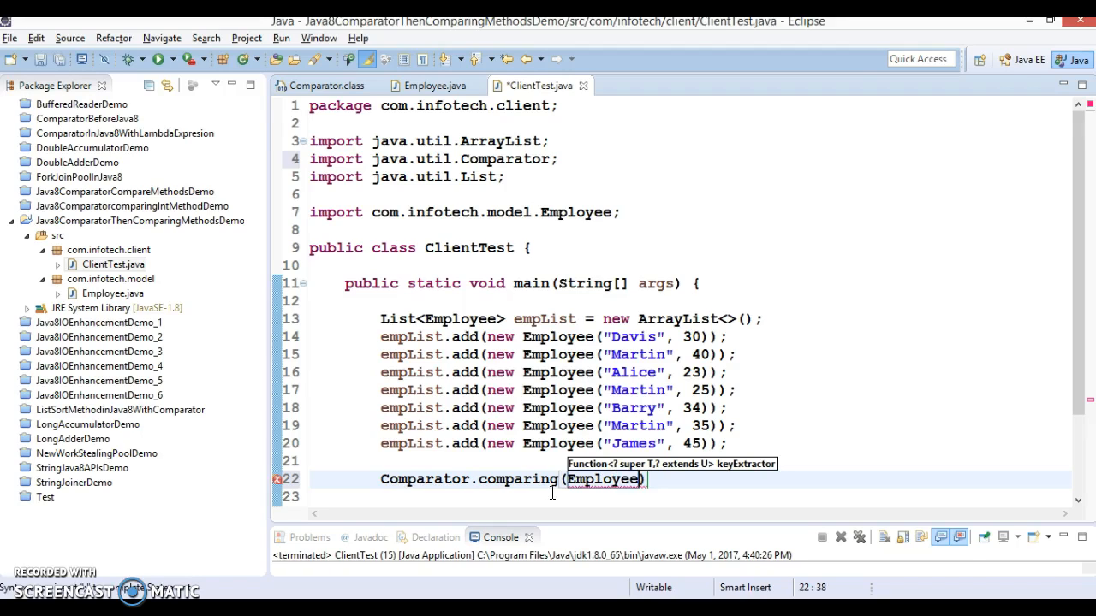
text(::)
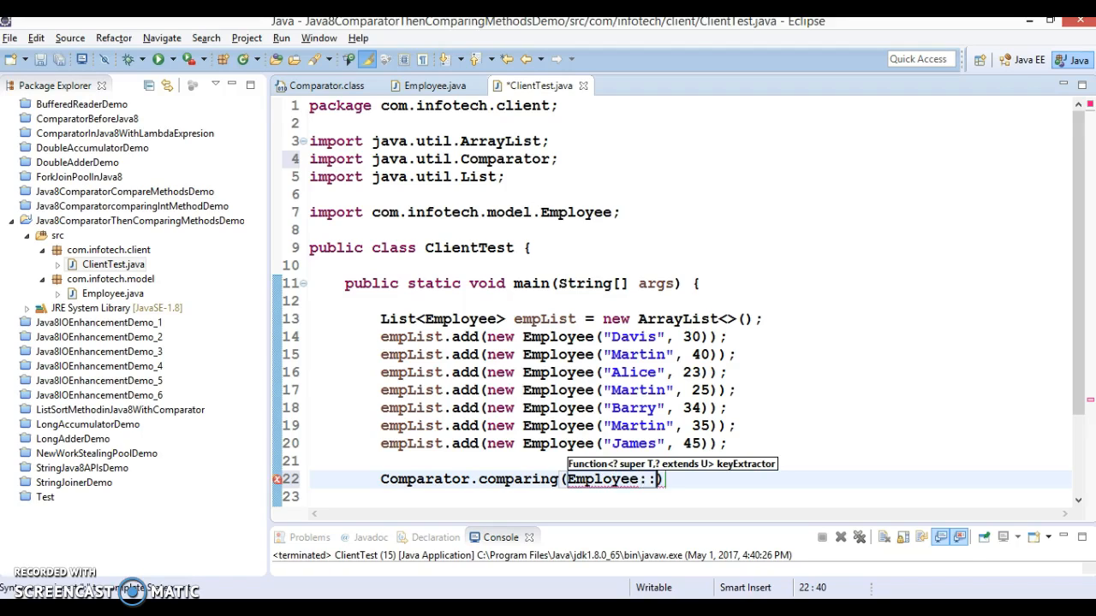
text(getName)
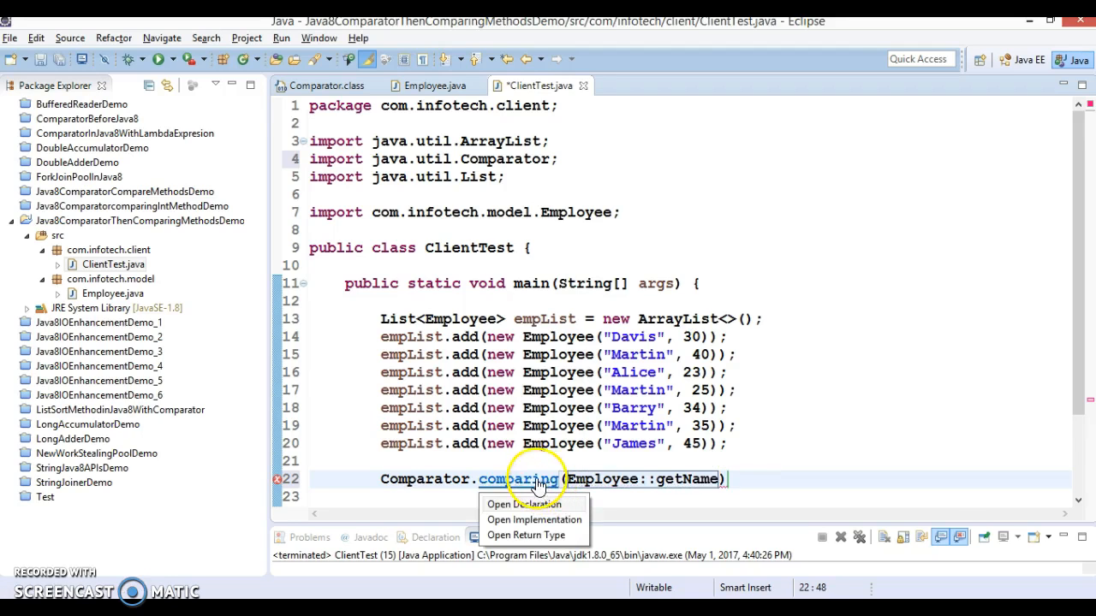
click(524, 503)
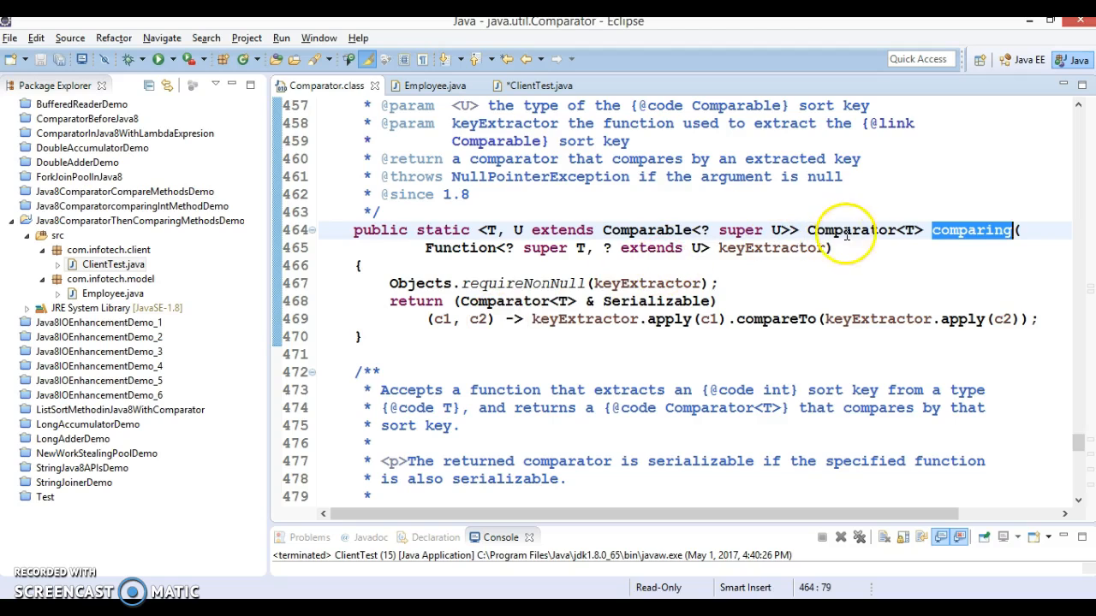
click(532, 86)
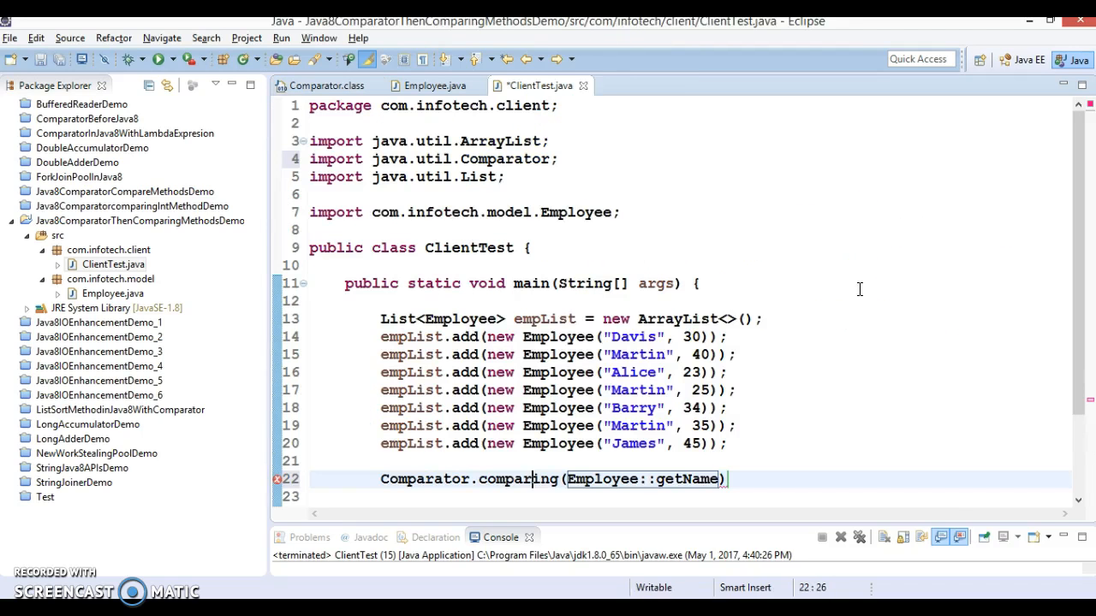
click(729, 480)
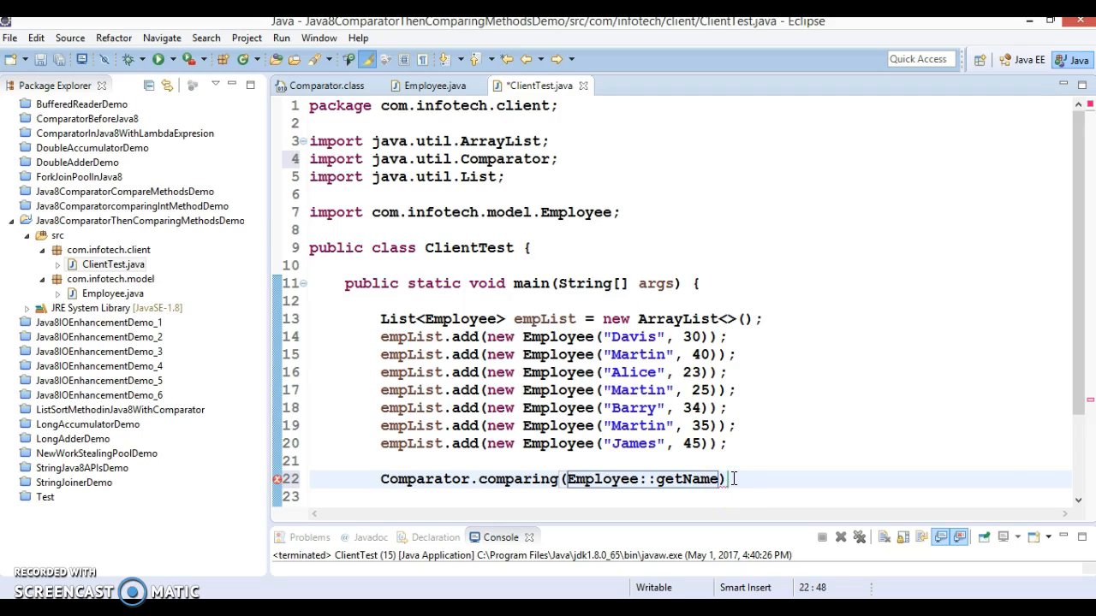
Step: Append .thenComparing(Employee::getAge) and assign the chain to Comparator<Employee> comp
text(.then)
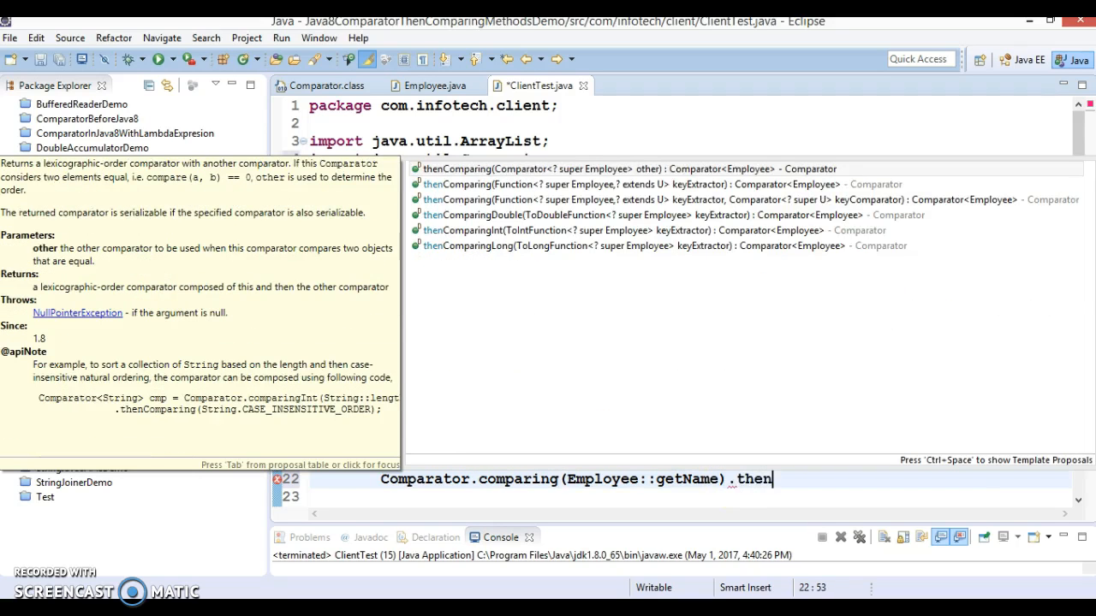
text(Comparing(Employee)
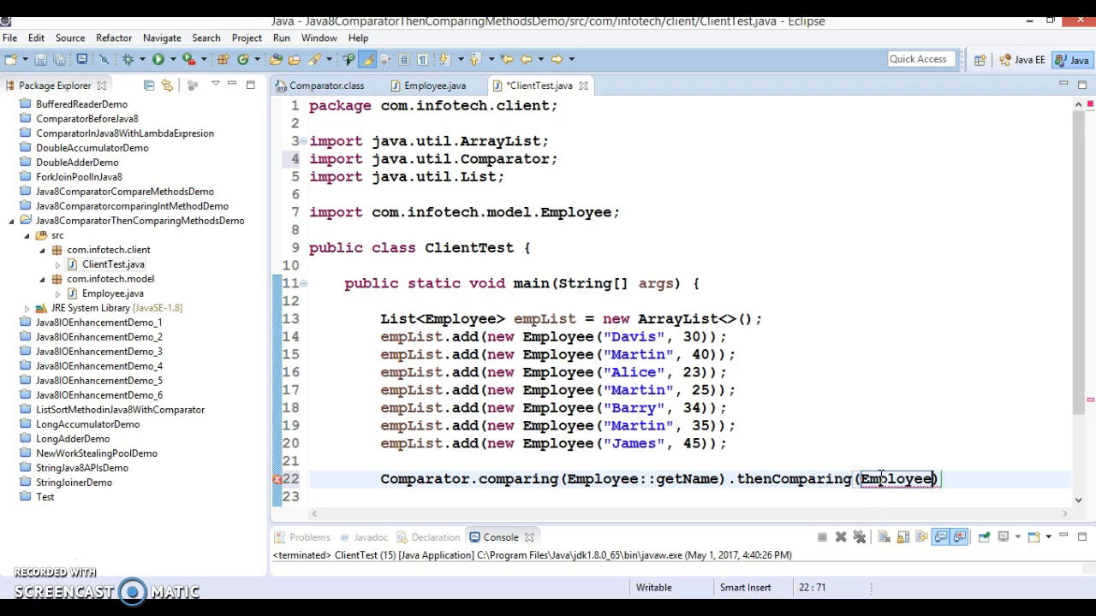
text(::getAge)
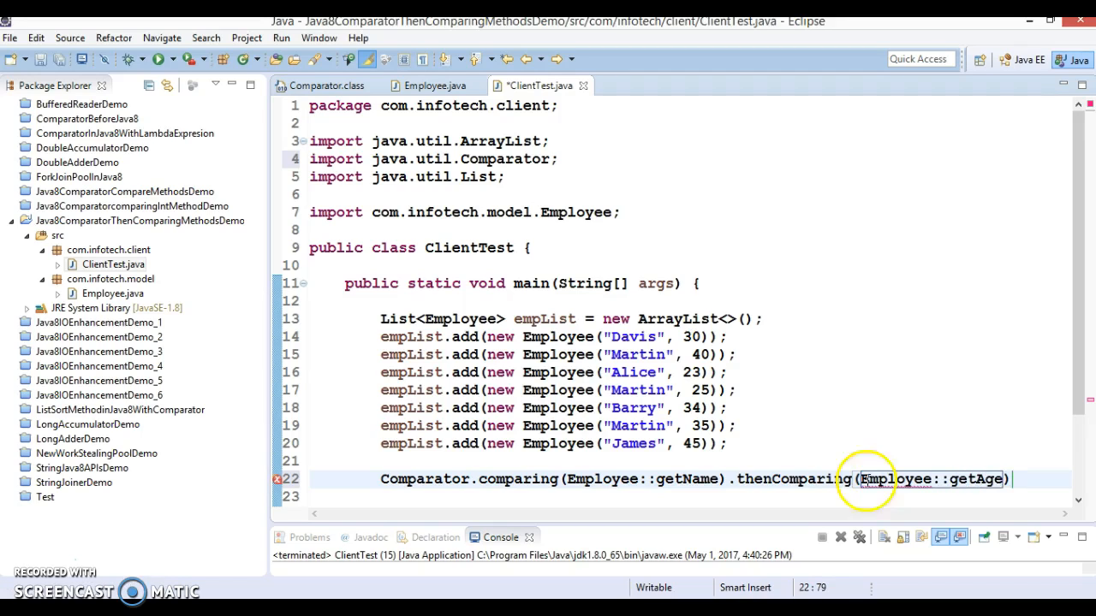
double_click(688, 480)
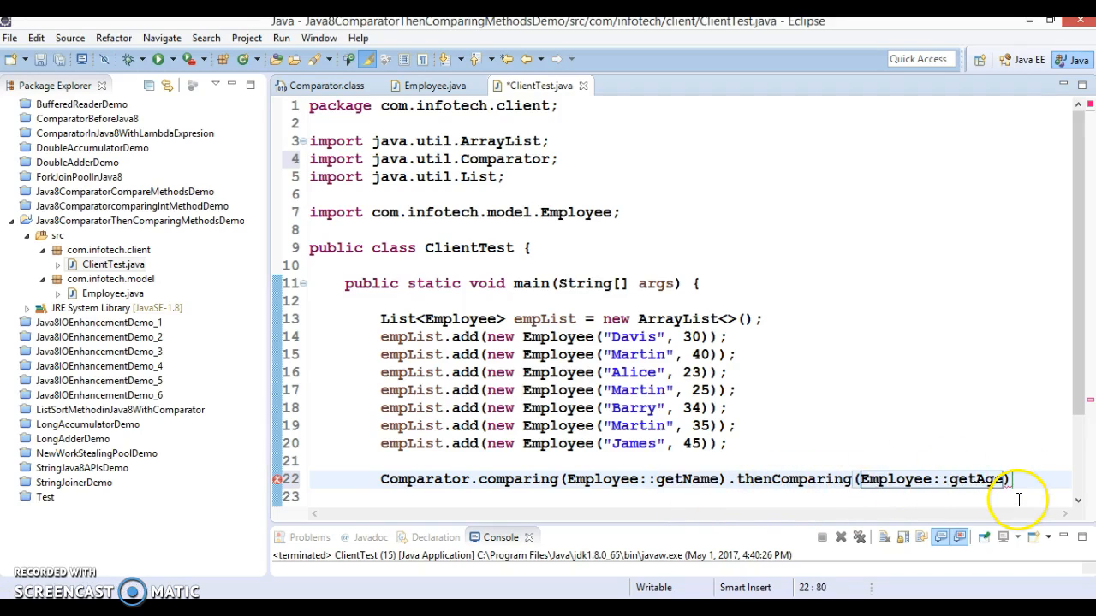
scroll(down, 3)
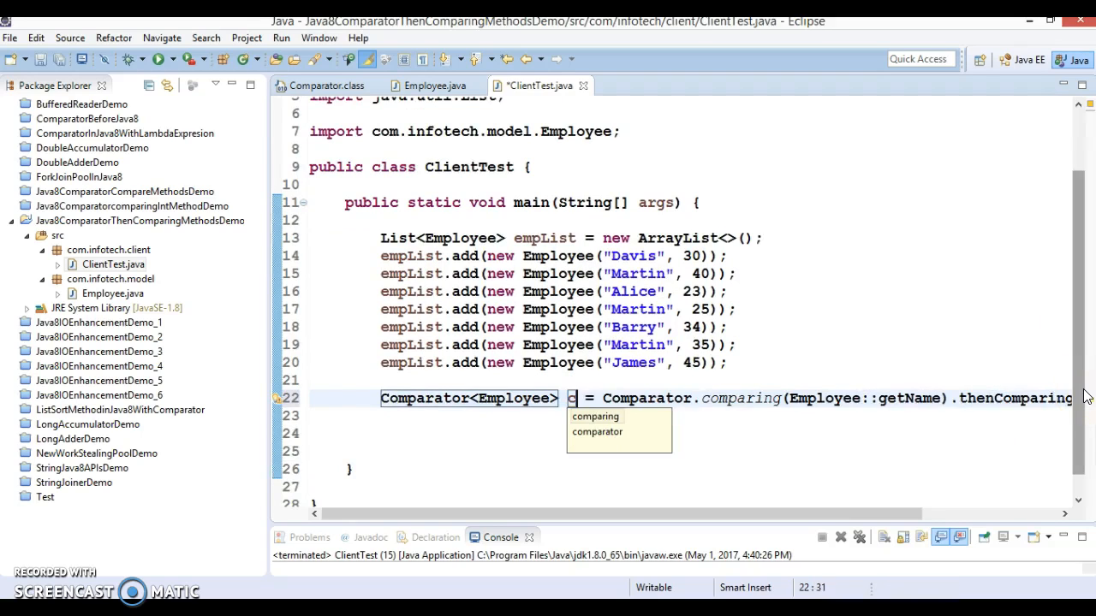
text(omp)
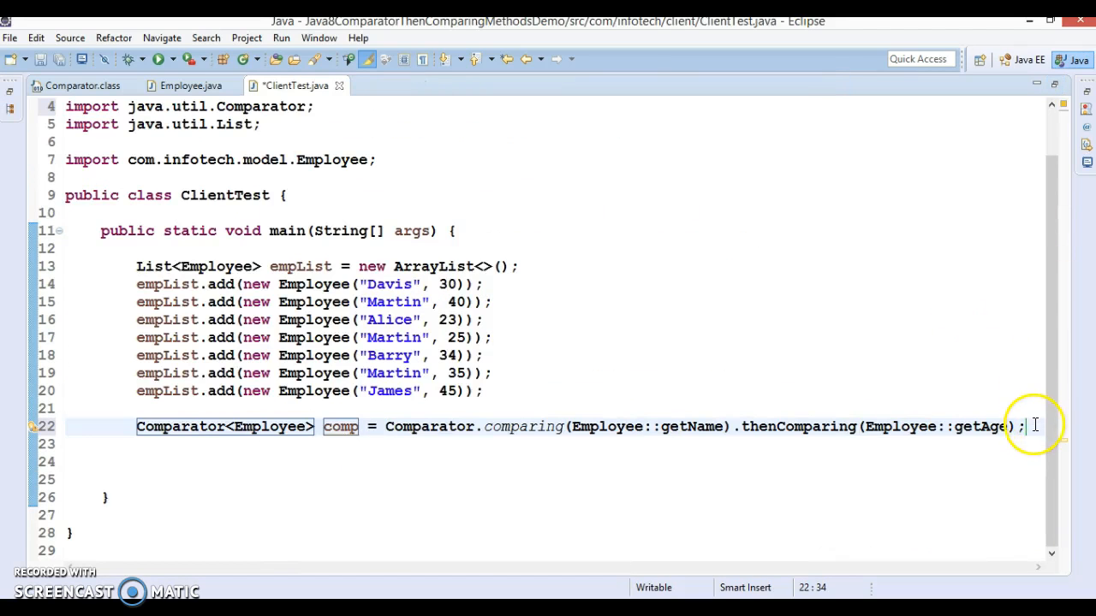
Step: Call Collections.sort(empList, comp), importing Collections, and start a new line after it
text(c)
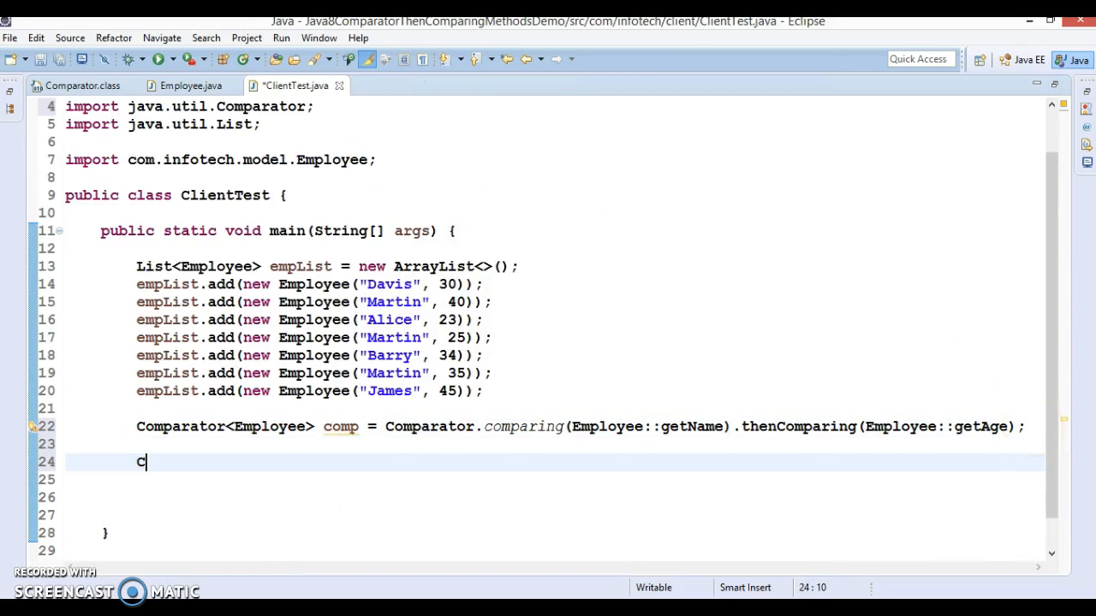
text(olle)
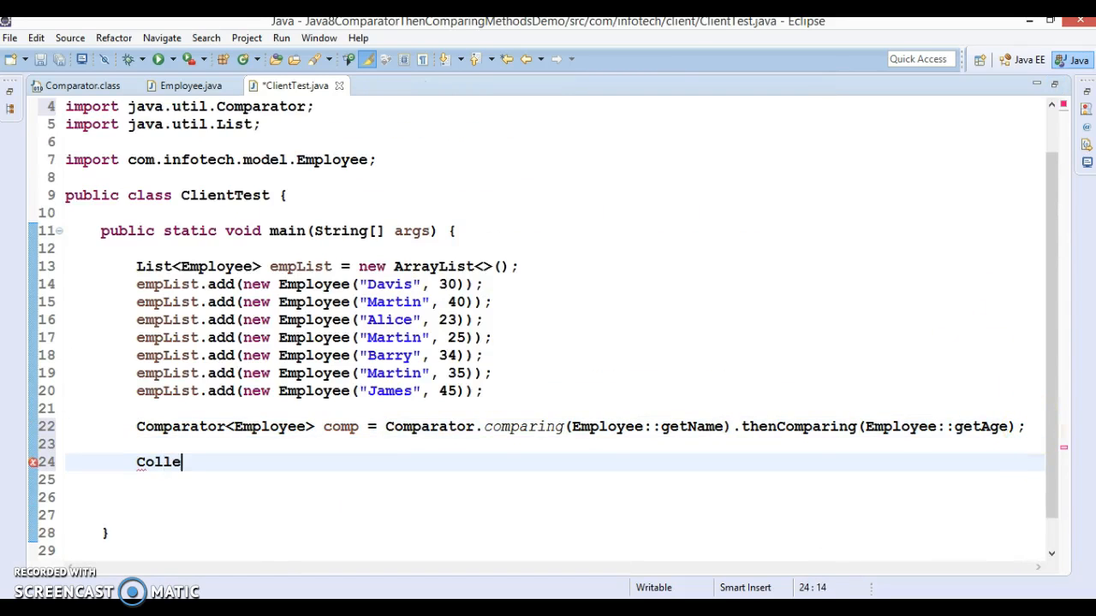
text(ctions.s)
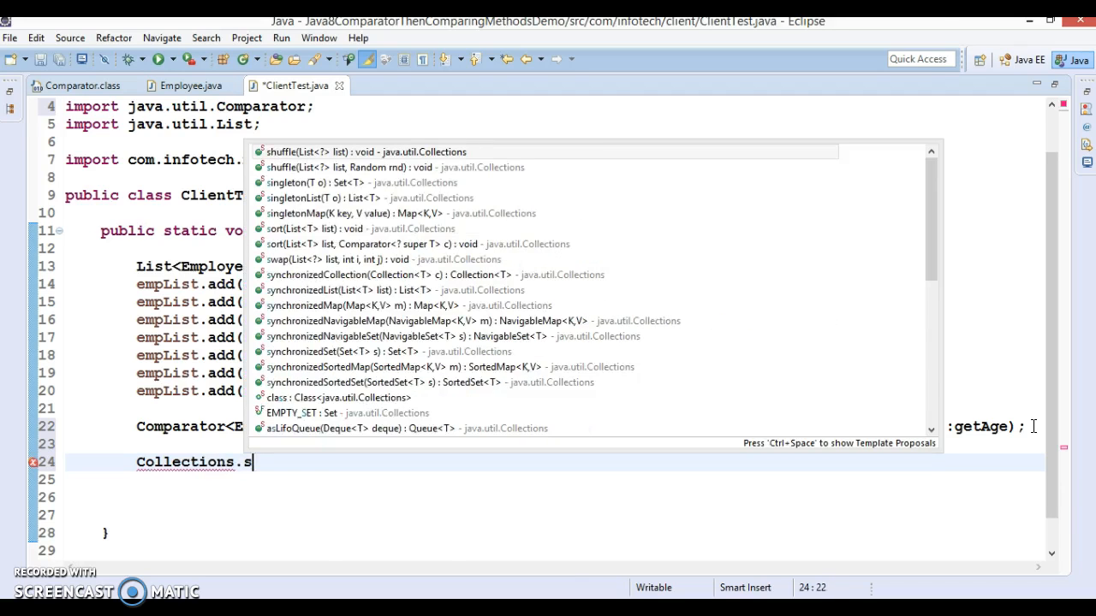
text(ort)
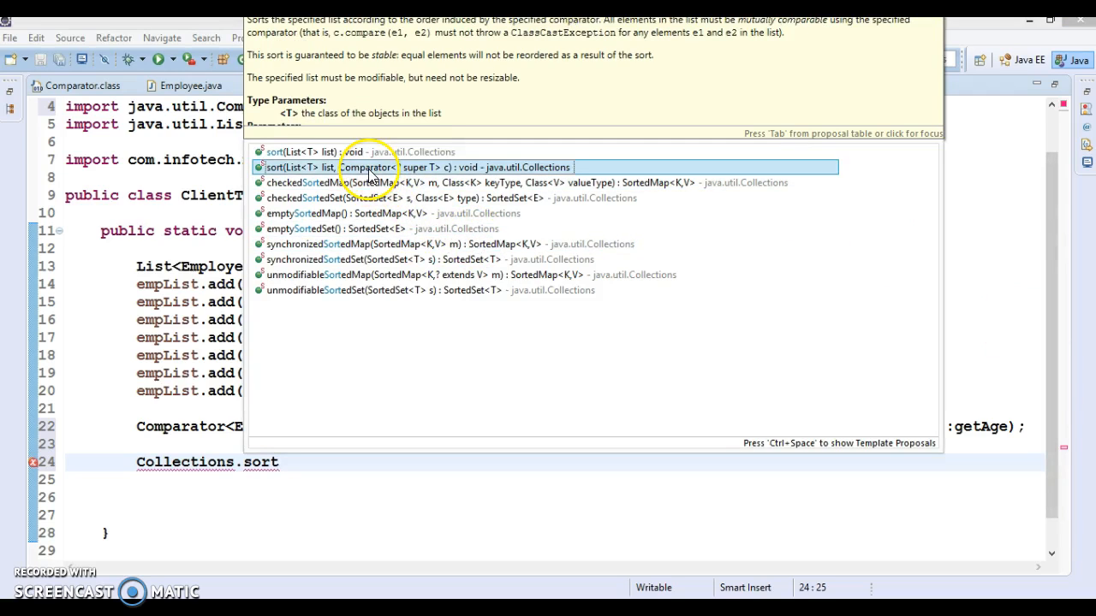
mouse_move(317, 176)
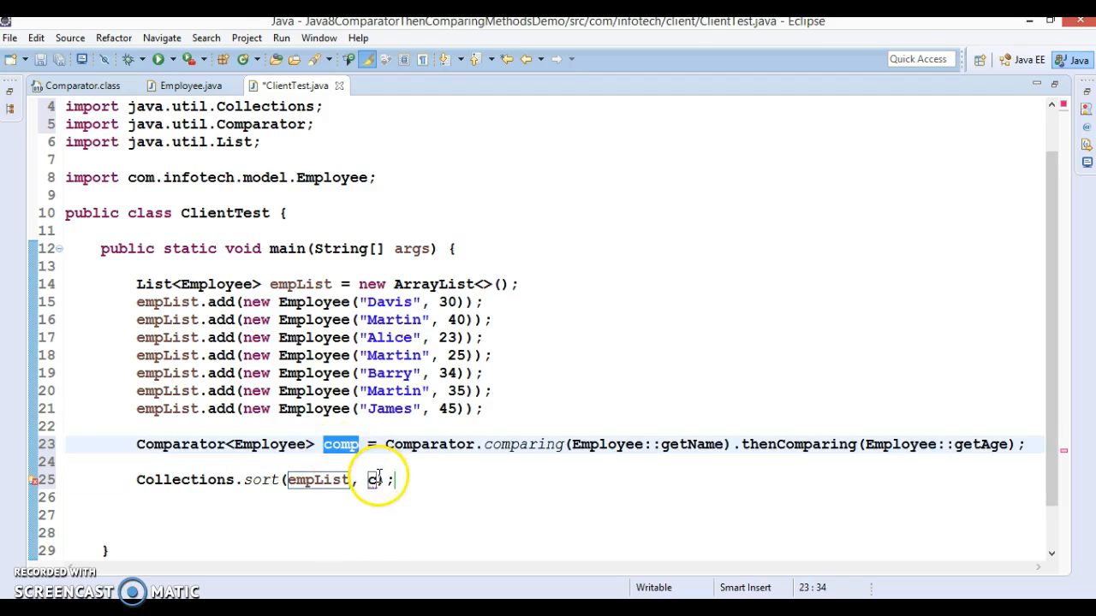
text(comp)
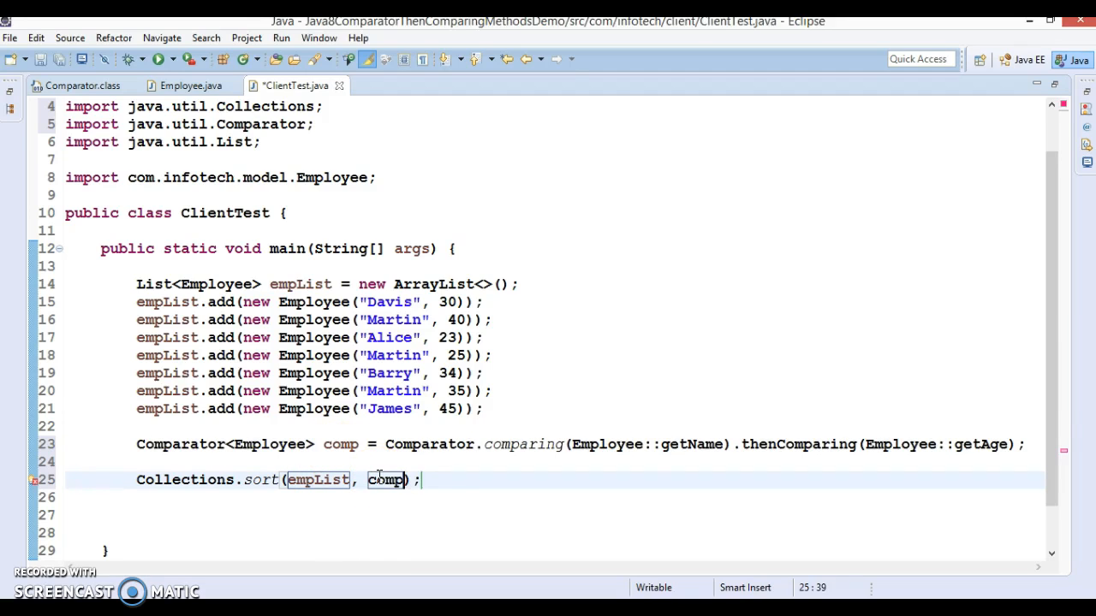
triple_click(256, 479)
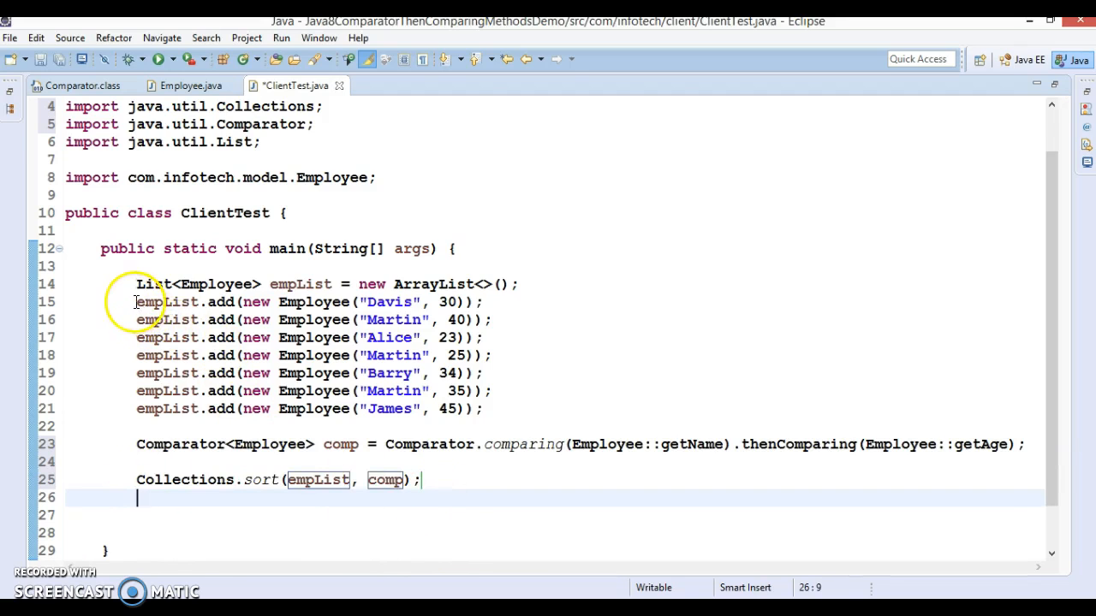
drag(135, 302, 483, 408)
text(System.out.println();)
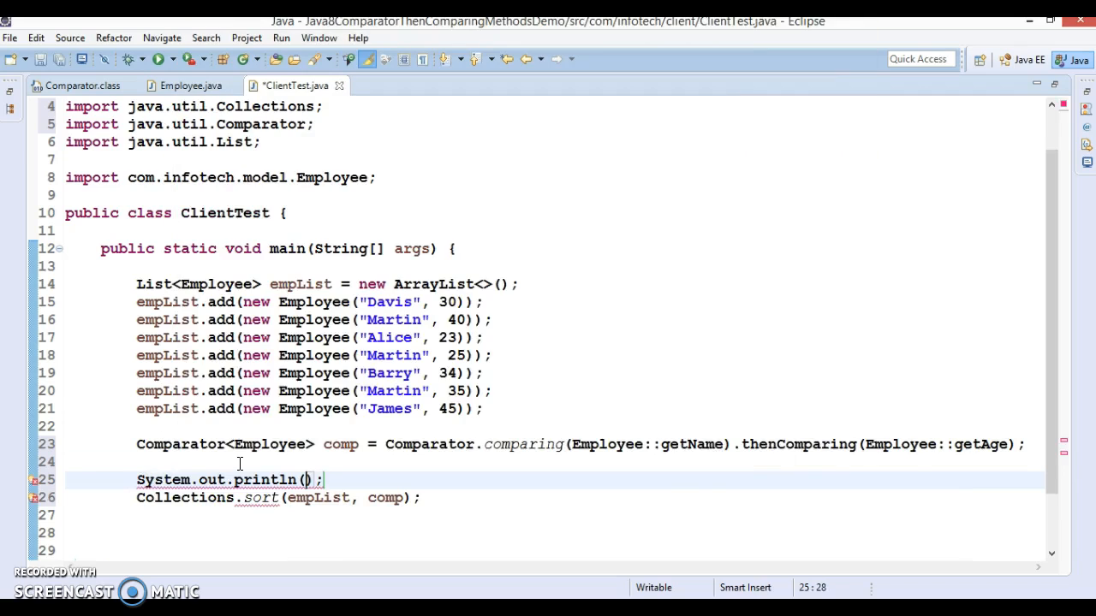
Step: Add System.out.println("Before Sorting..............."); above the Comparator declaration
text(")
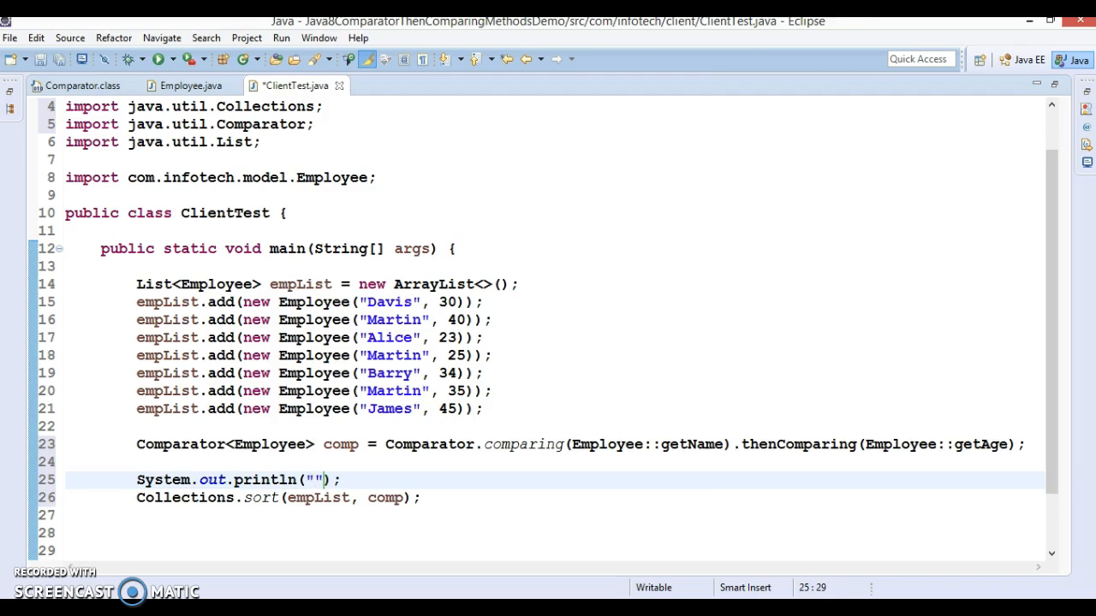
text(Before So)
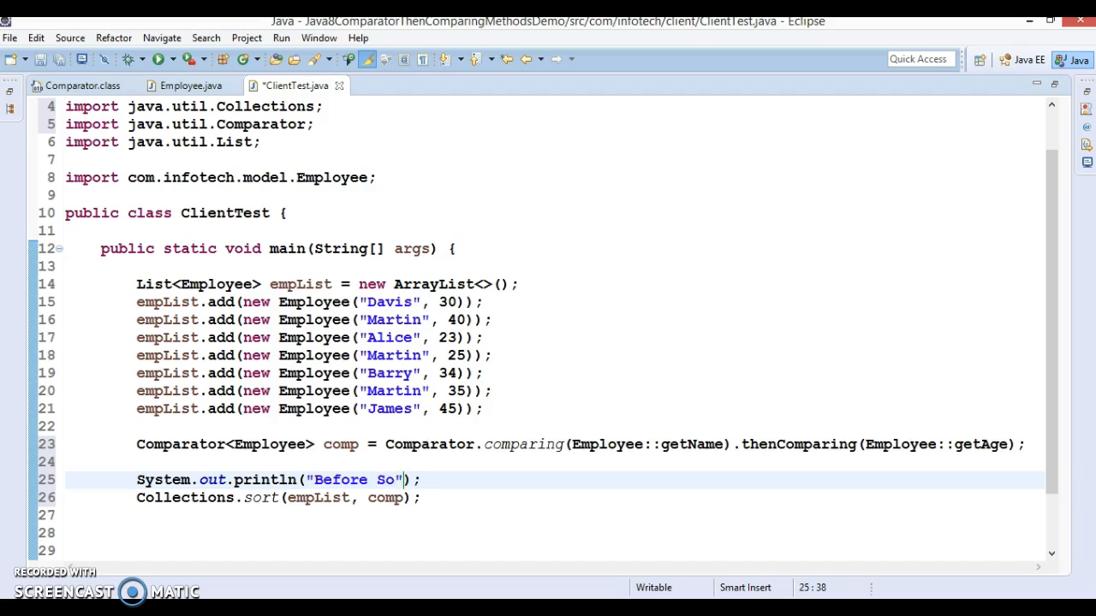
text(rting...............)
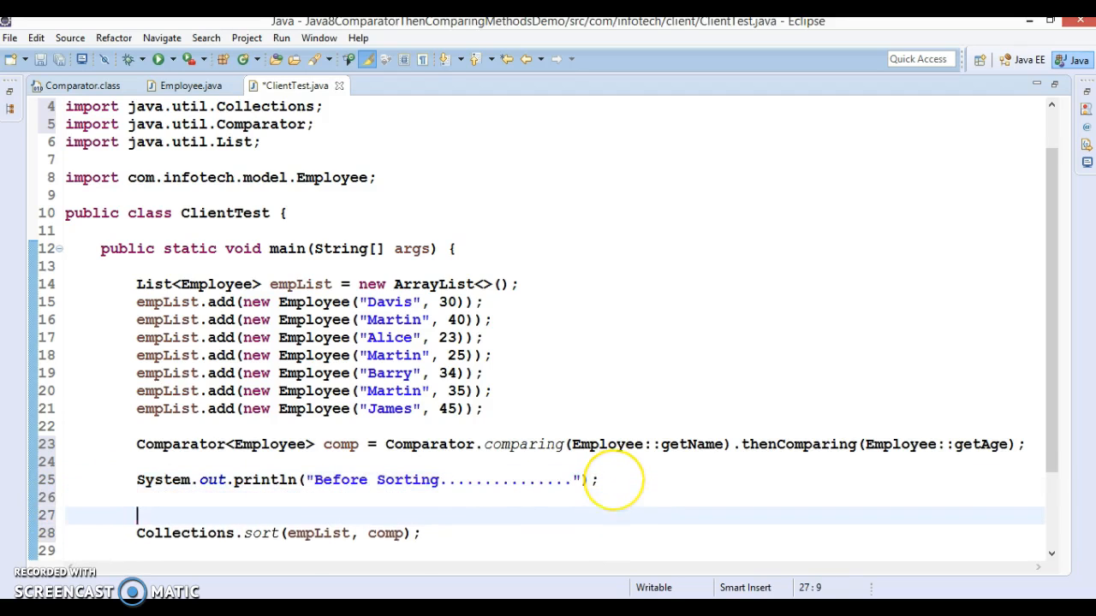
text(System.out.println("Before Sorting................");)
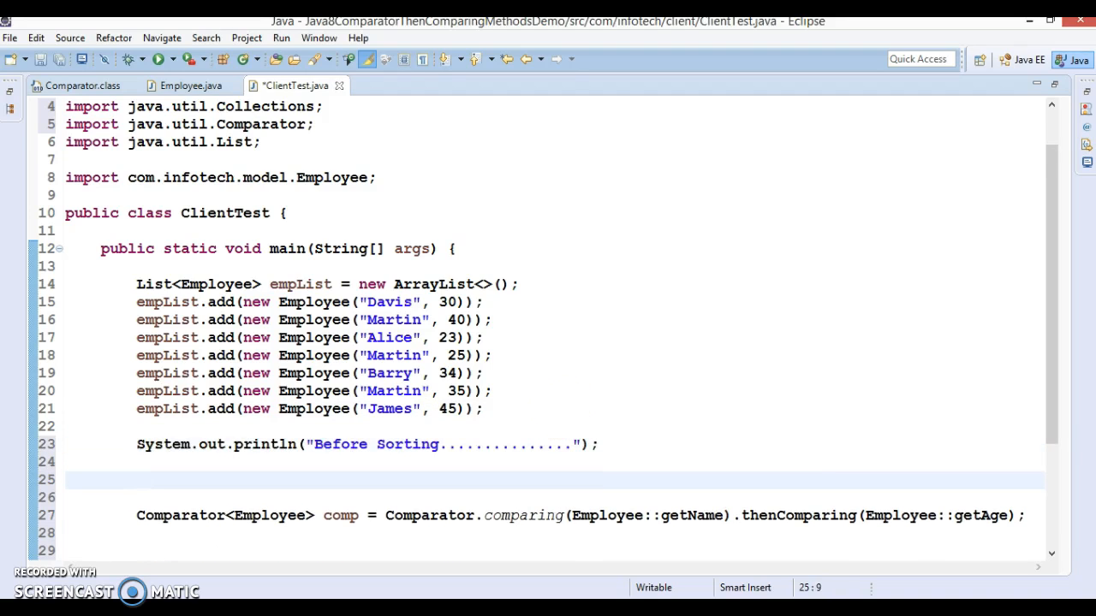
Step: Begin an empList.forEach call to print the list before sorting
text(li)
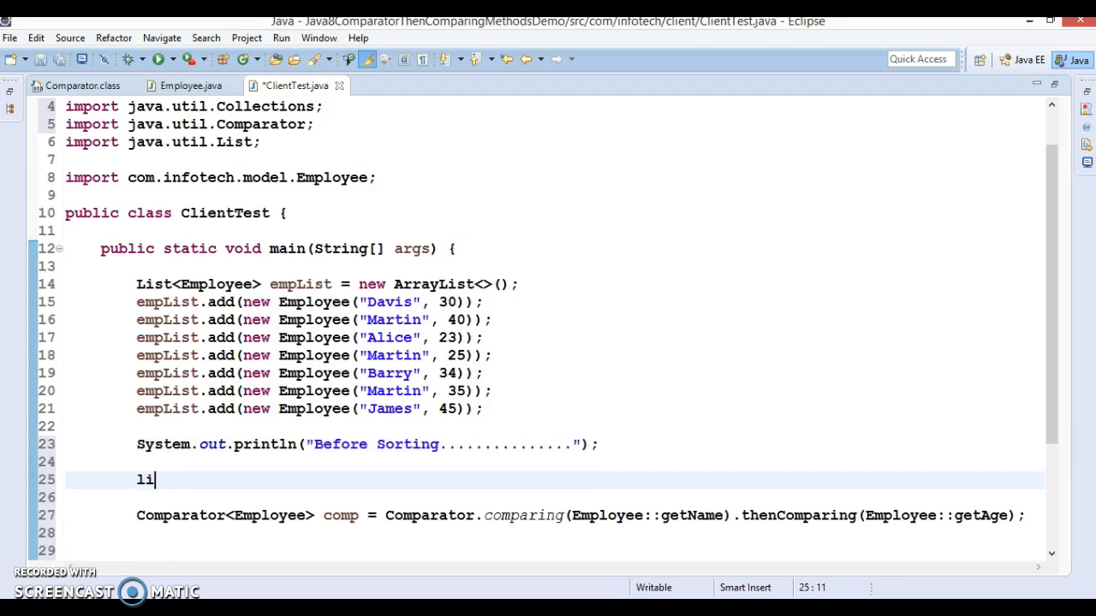
key(Backspace)
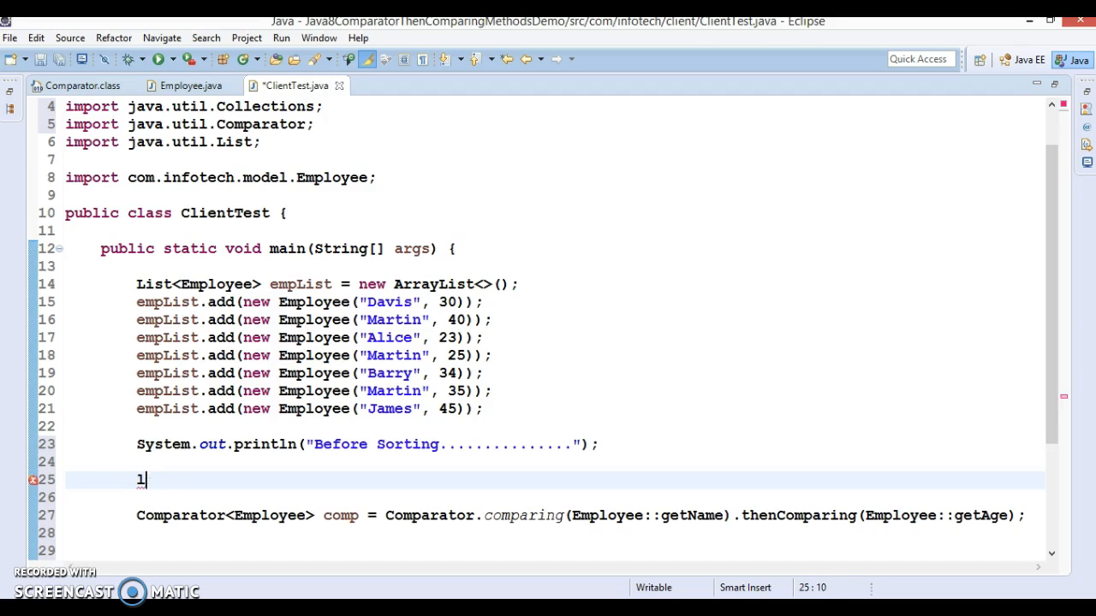
text(empList.f)
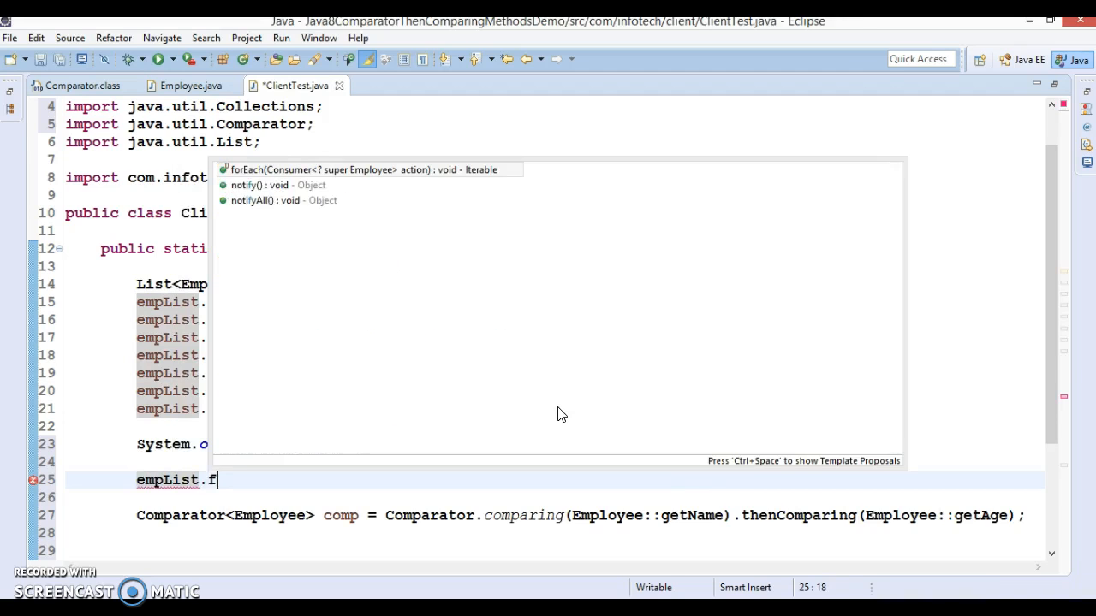
Step: Write empList.forEach(System.out::println); before the sort and again after Collections.sort
text(ore)
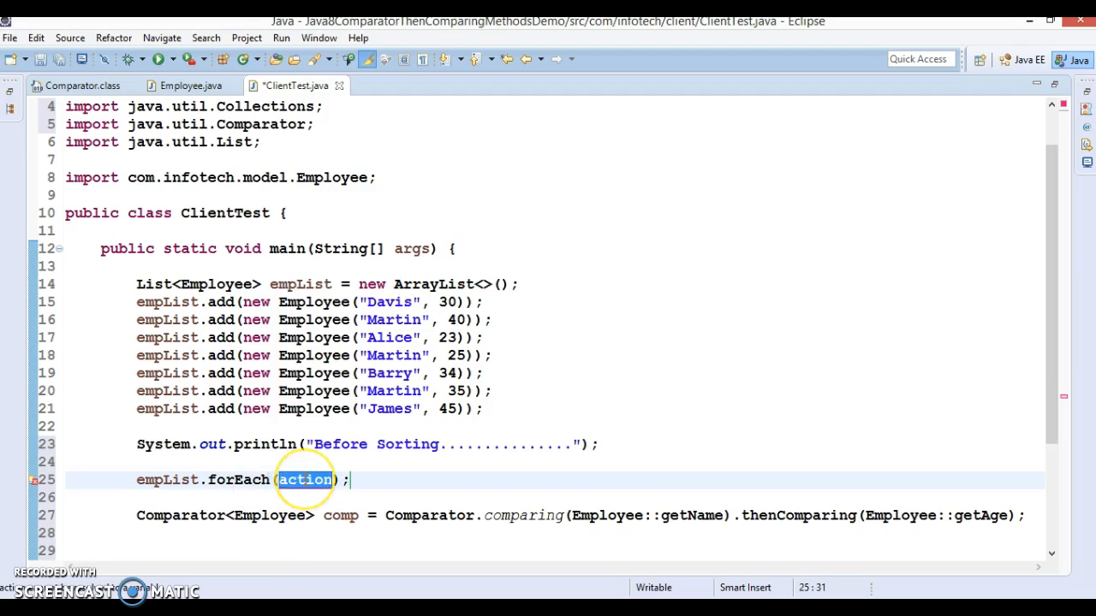
text(System.ou)
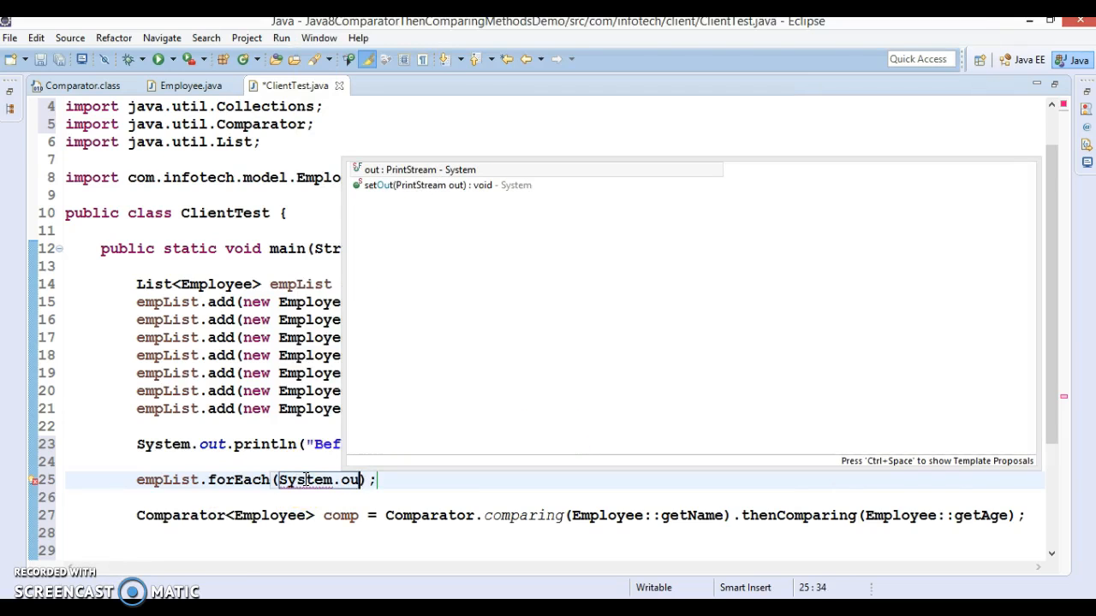
text(t::p)
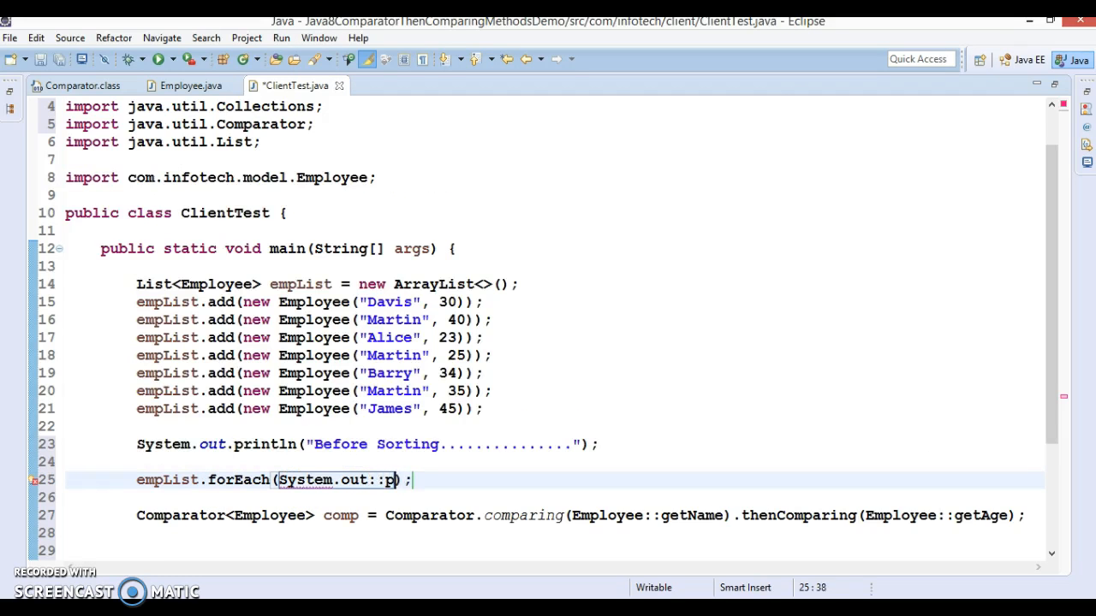
text(rintln)
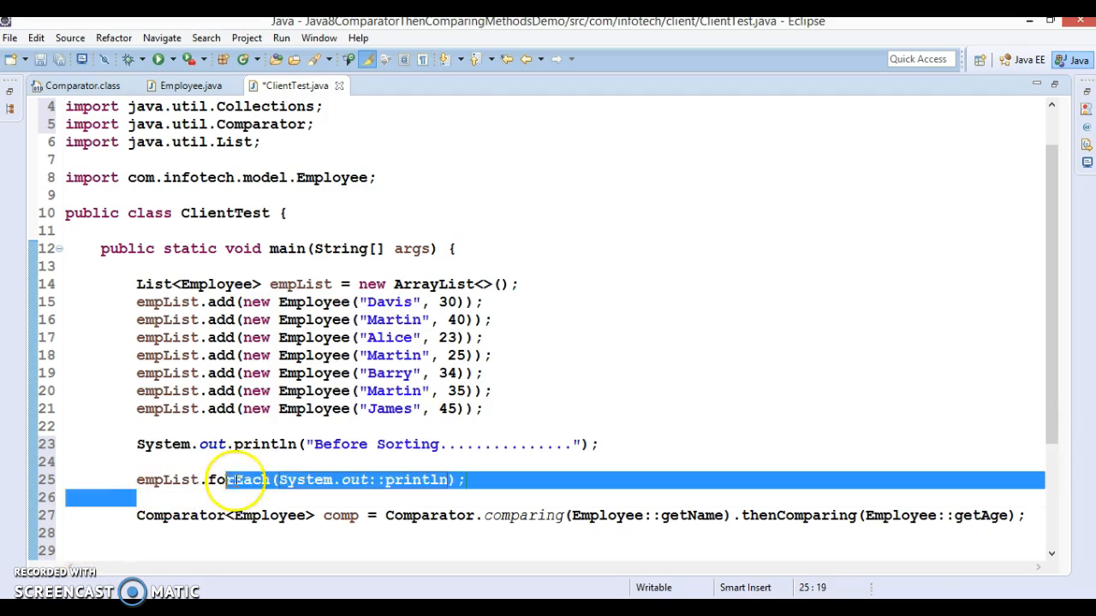
click(465, 479)
text(Collections.sort(empList, comp);)
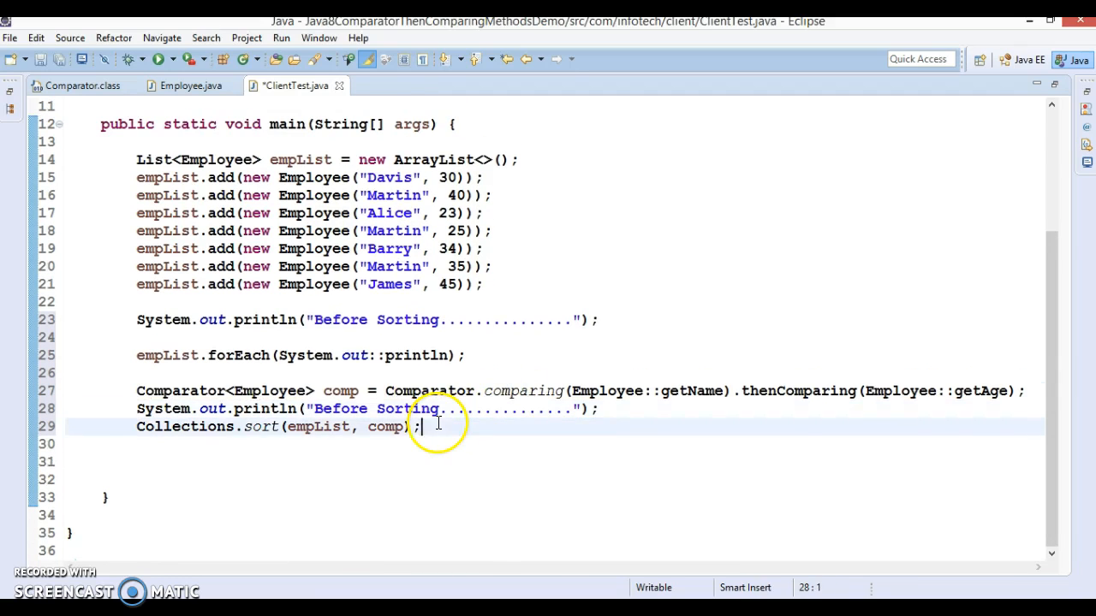
text(empList.forEach(System.out::println);)
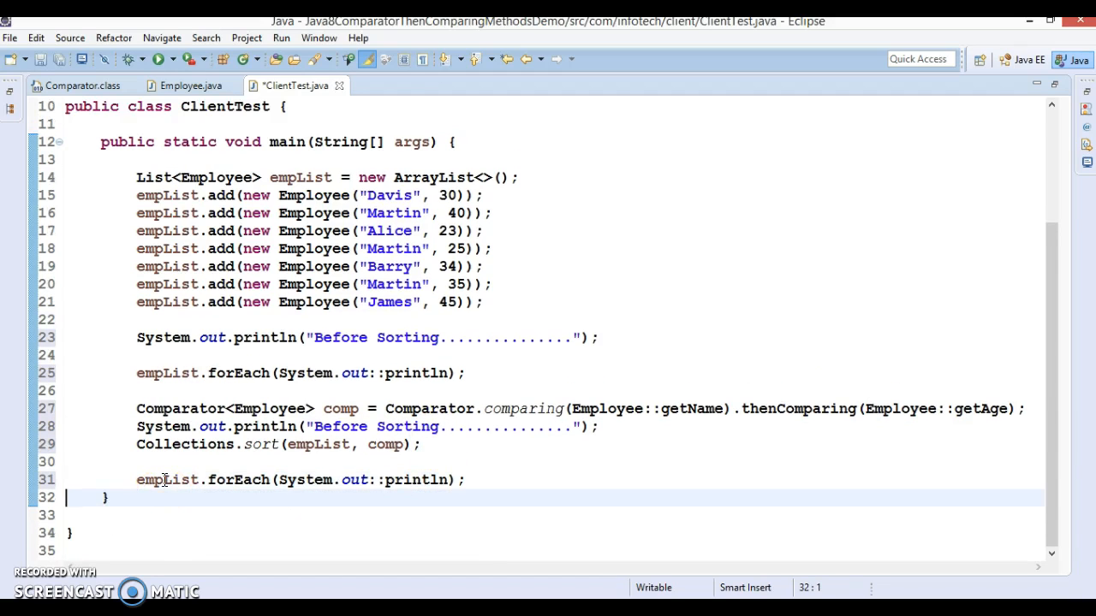
Step: Move the "Before Sorting" println header to just above the second forEach
triple_click(359, 427)
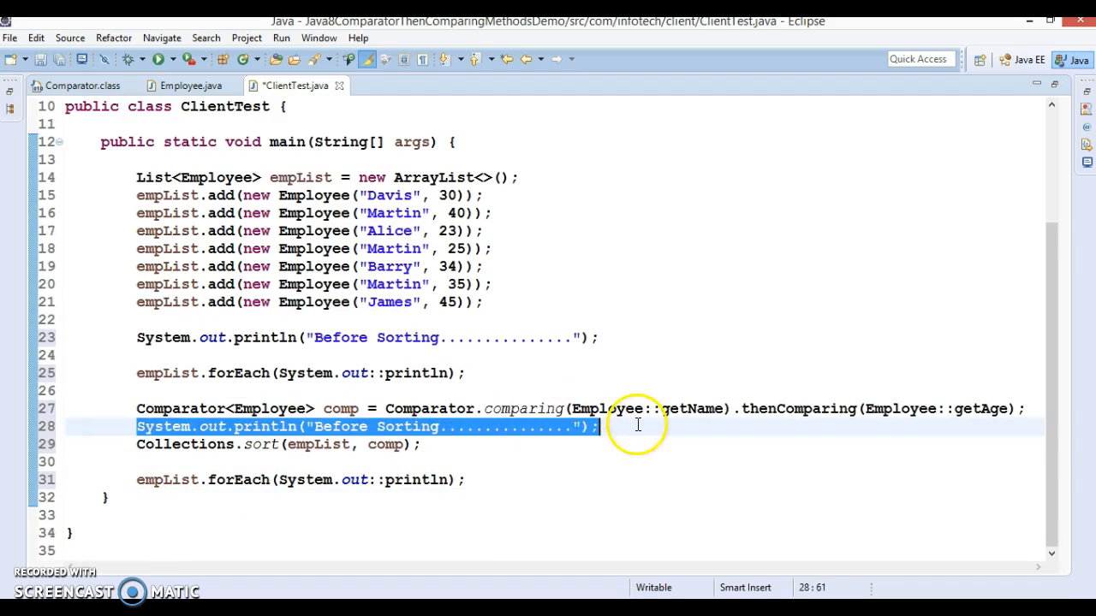
key(Delete)
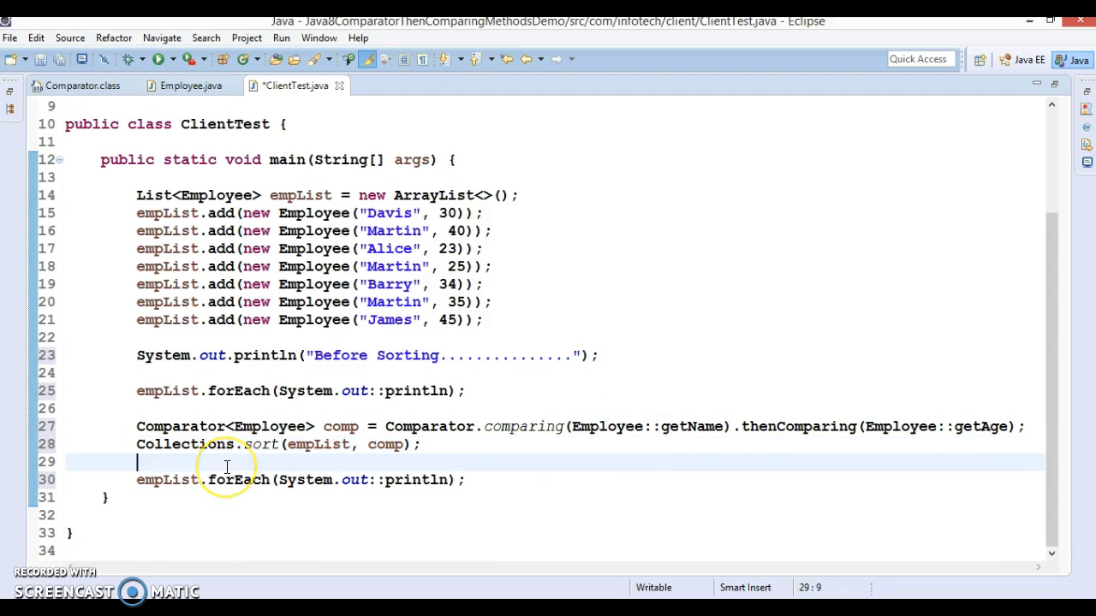
text(System.out.println("Before Sorting...............");)
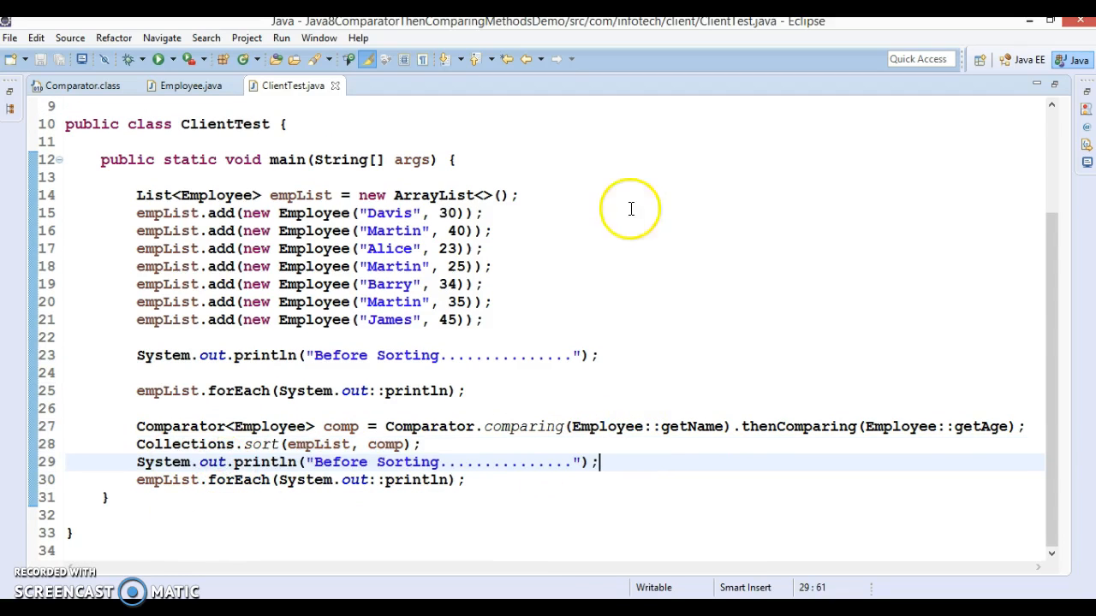
right_click(539, 197)
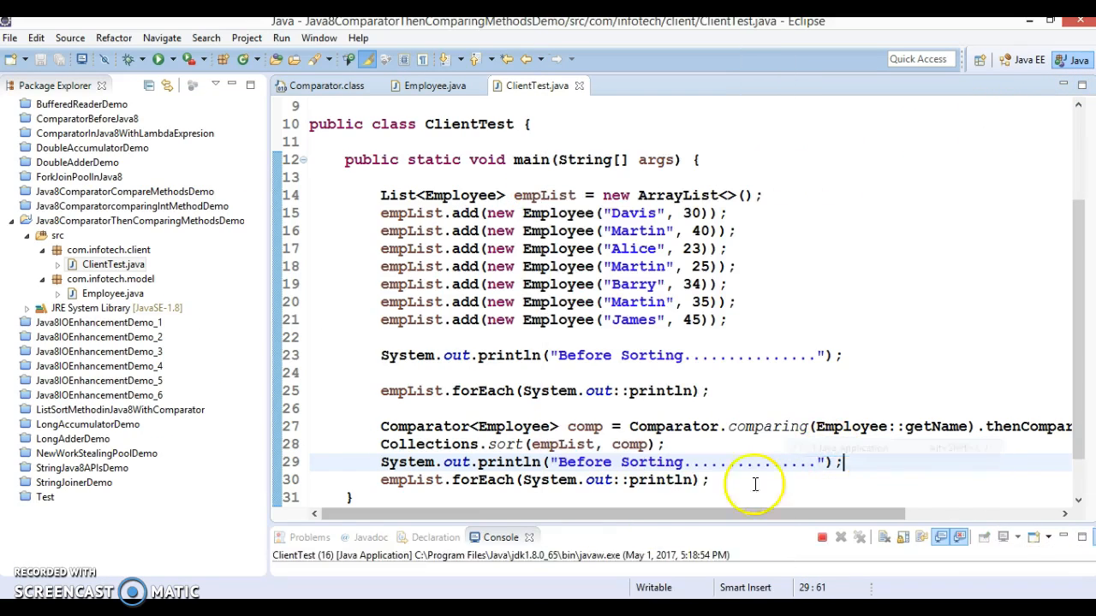
Step: Run ClientTest as a Java application and select the unsorted employee lines in the Console
click(158, 58)
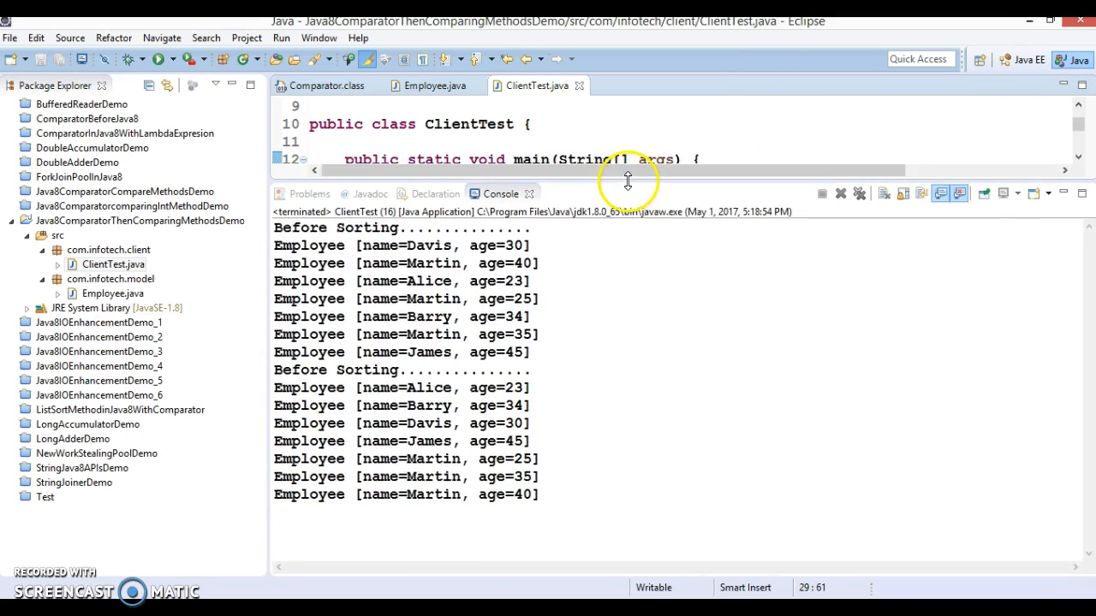
mouse_move(278, 248)
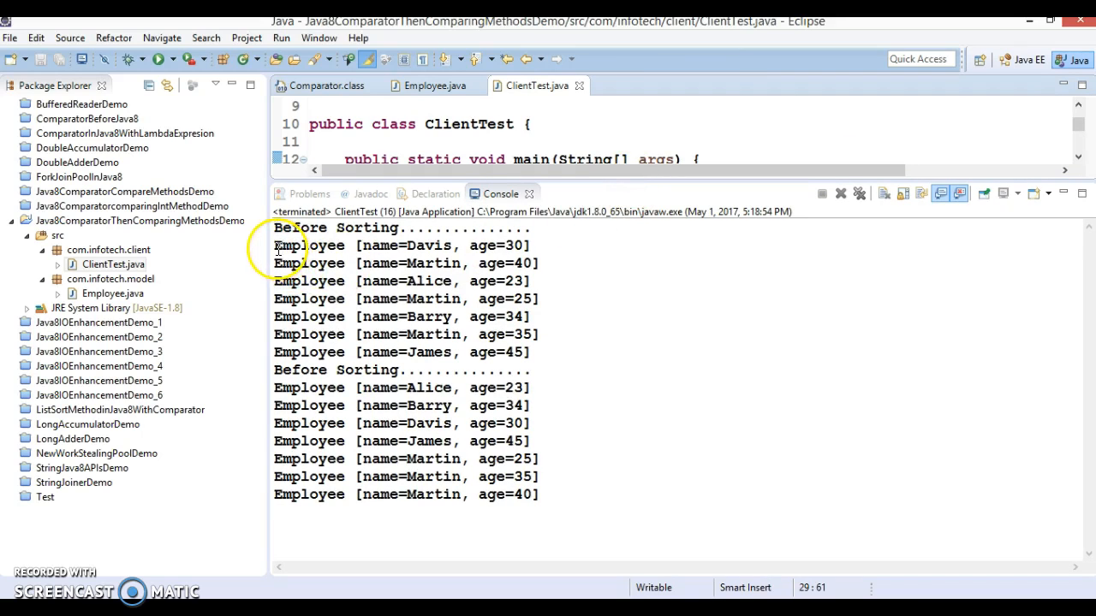
drag(274, 246, 538, 353)
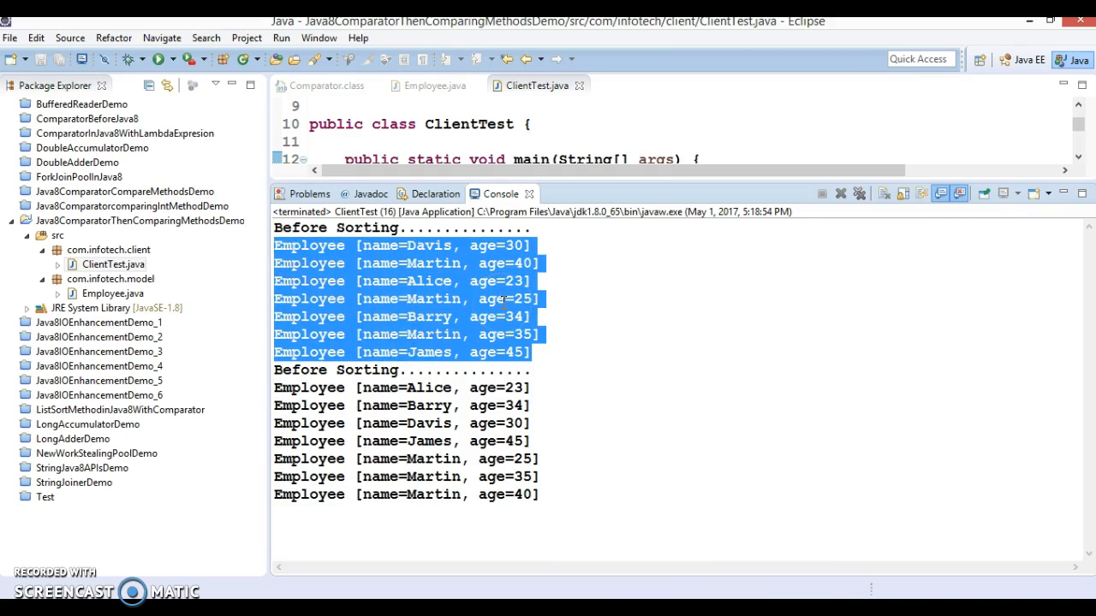
click(534, 353)
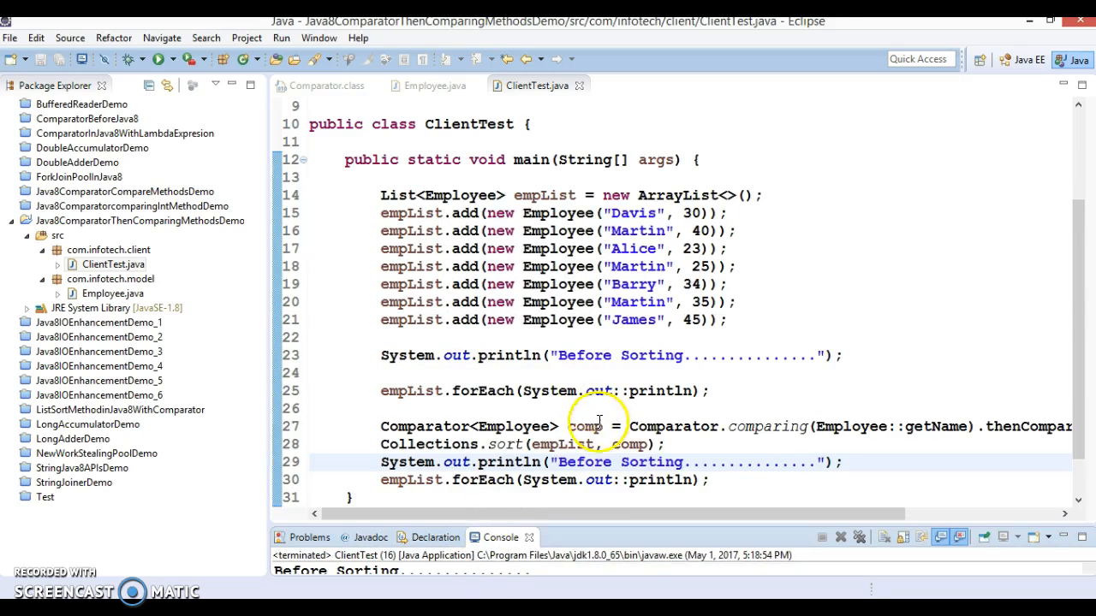
Step: Change the second header to "After Sorting...", rerun and inspect the sorted Console output
text(Afte)
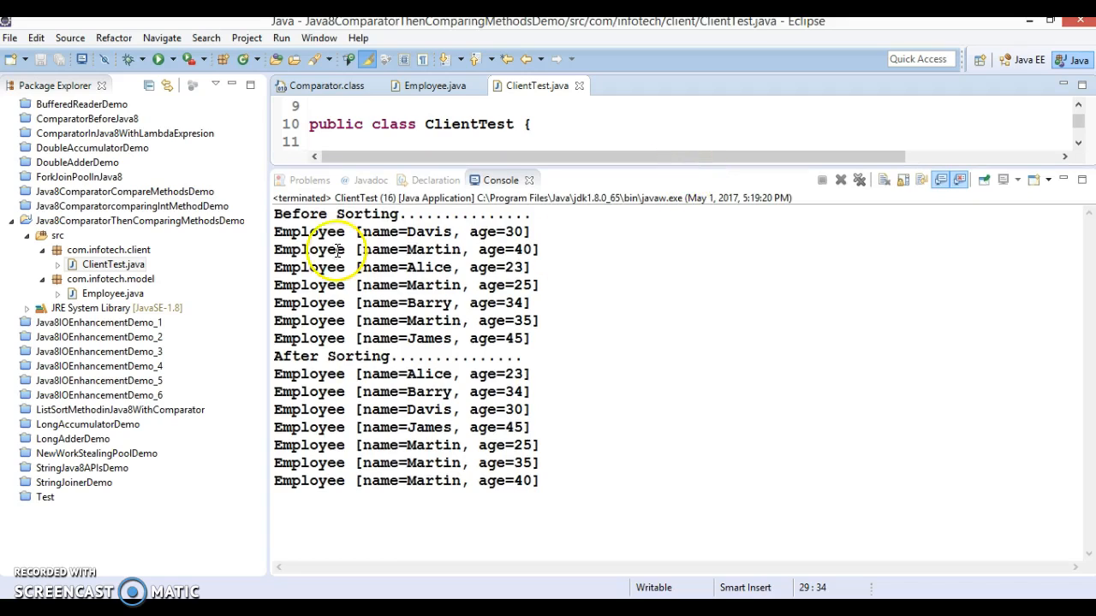
drag(274, 231, 530, 339)
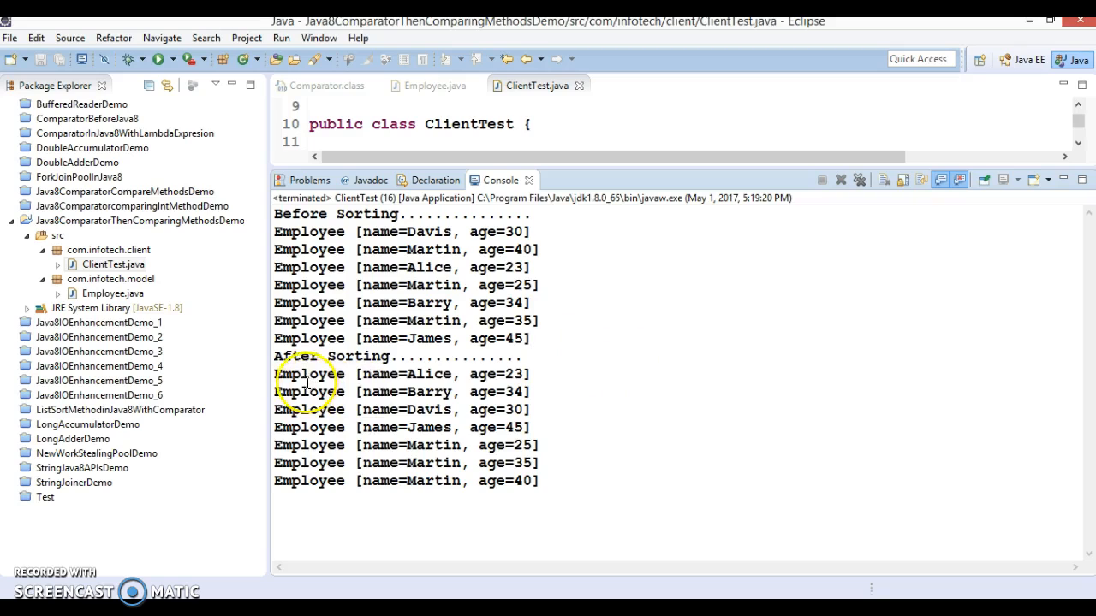
mouse_move(483, 374)
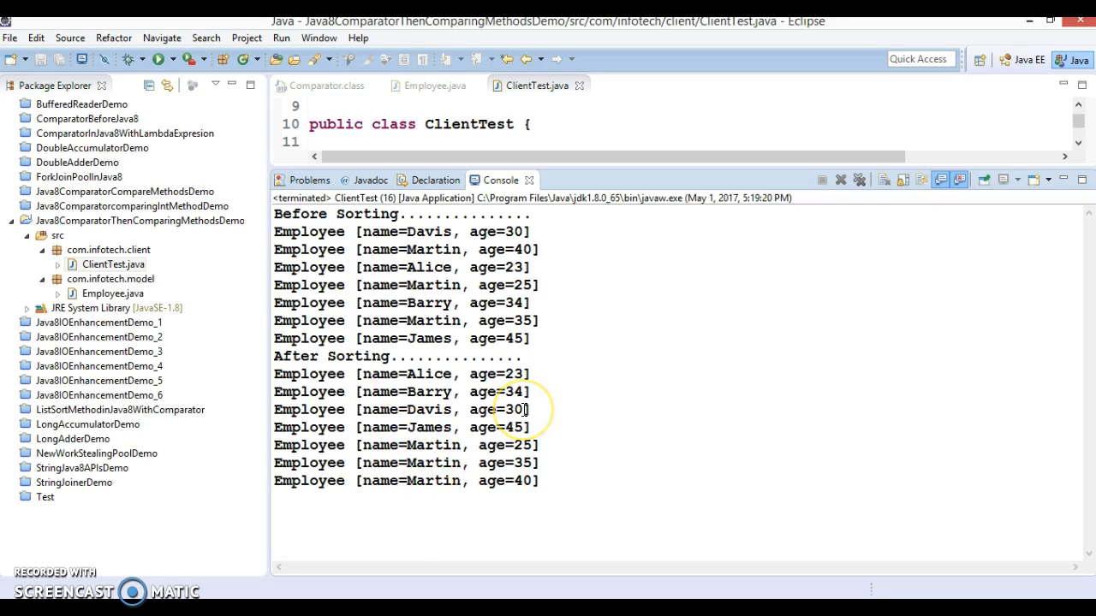
mouse_move(500, 461)
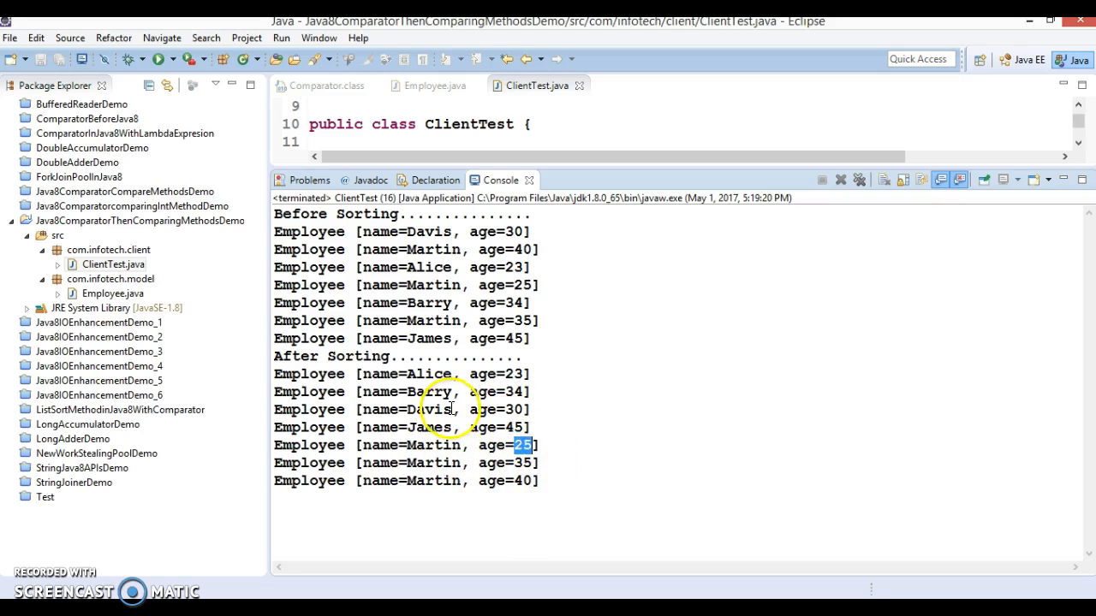
mouse_move(531, 453)
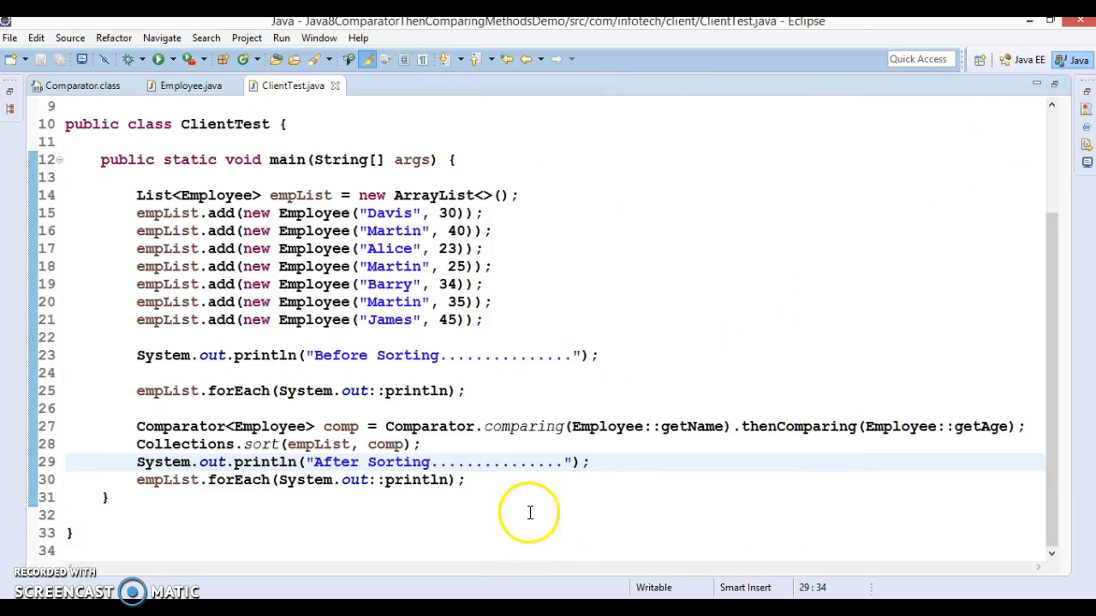
double_click(270, 427)
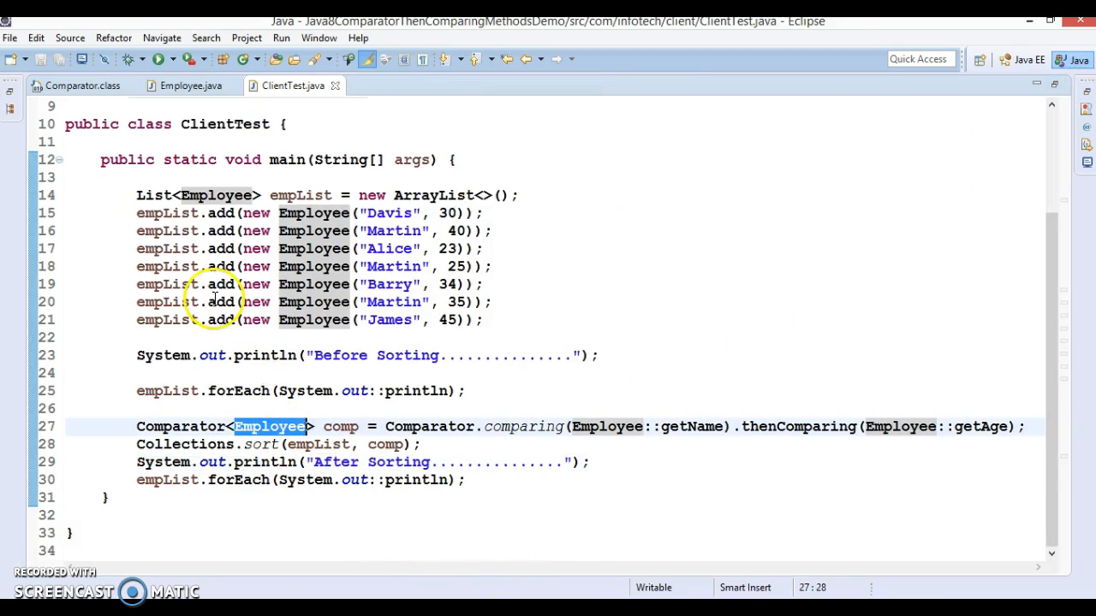
mouse_move(640, 334)
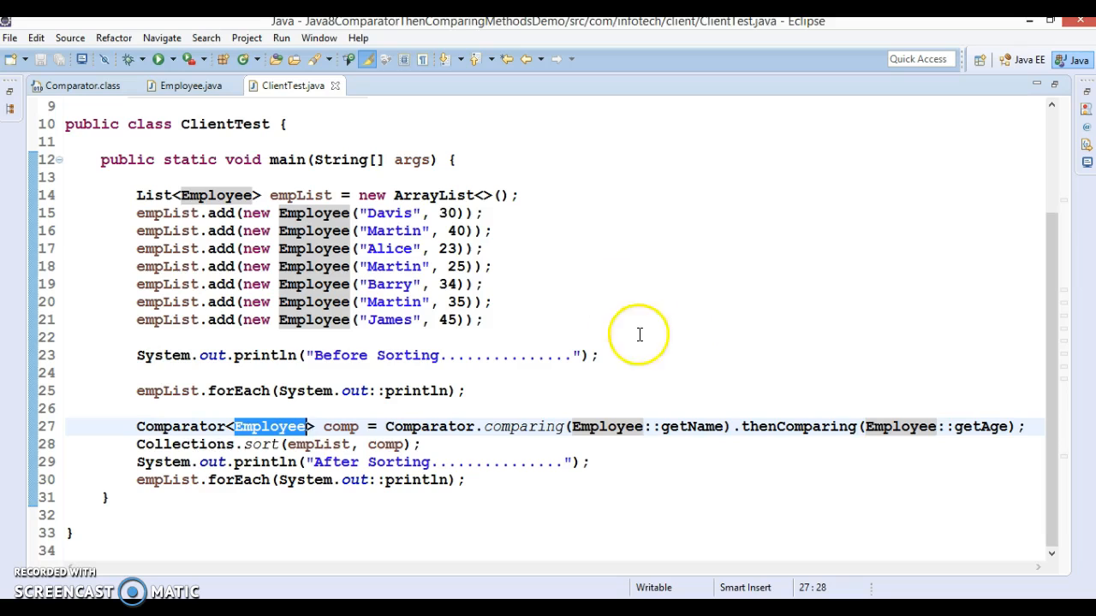
mouse_move(608, 426)
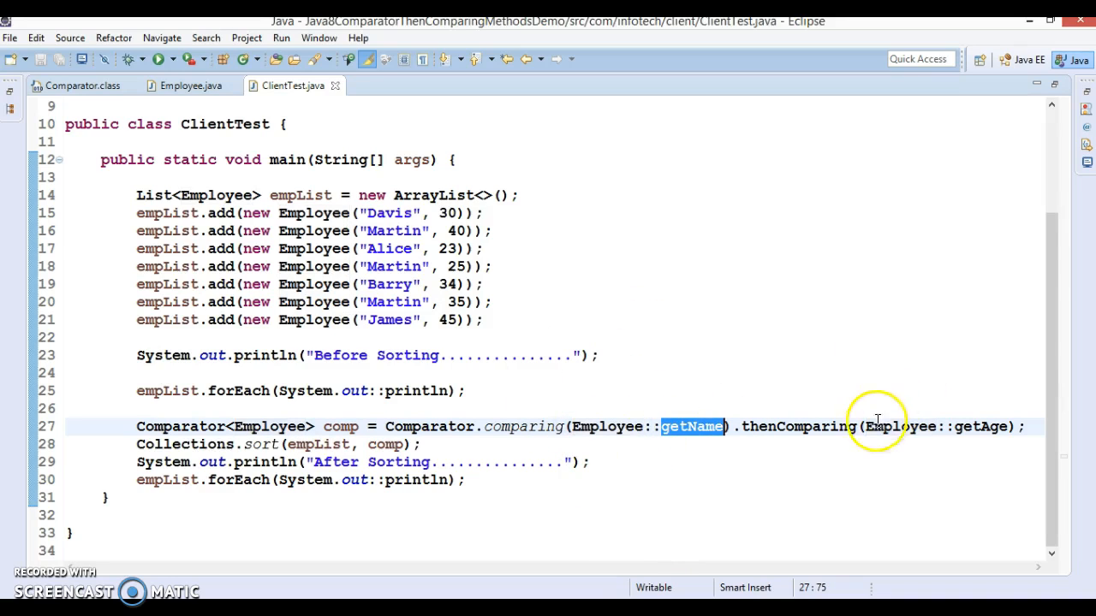
double_click(798, 427)
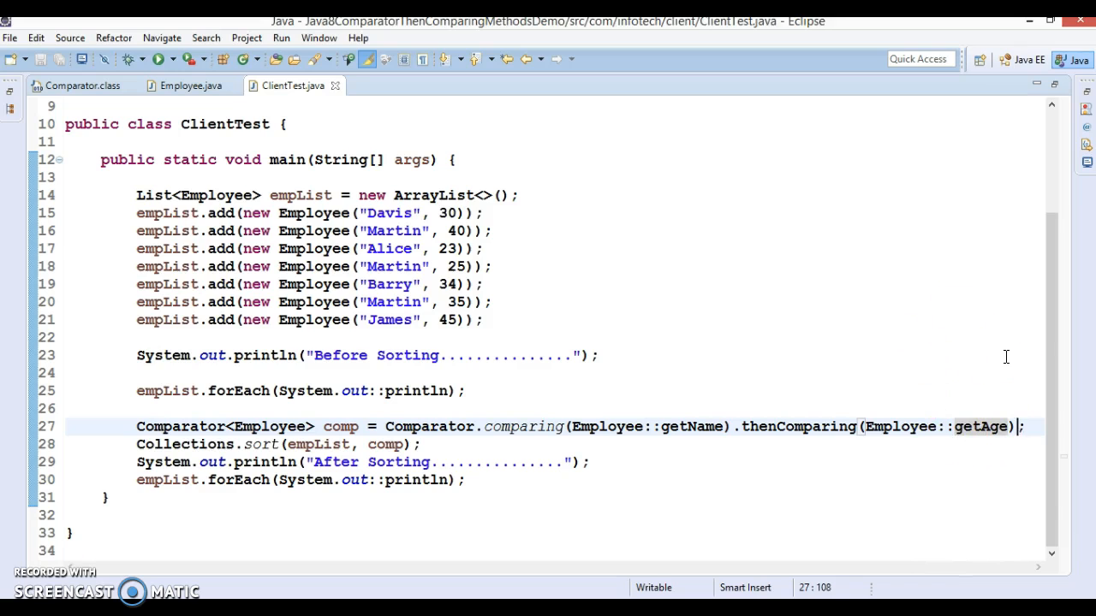
click(796, 427)
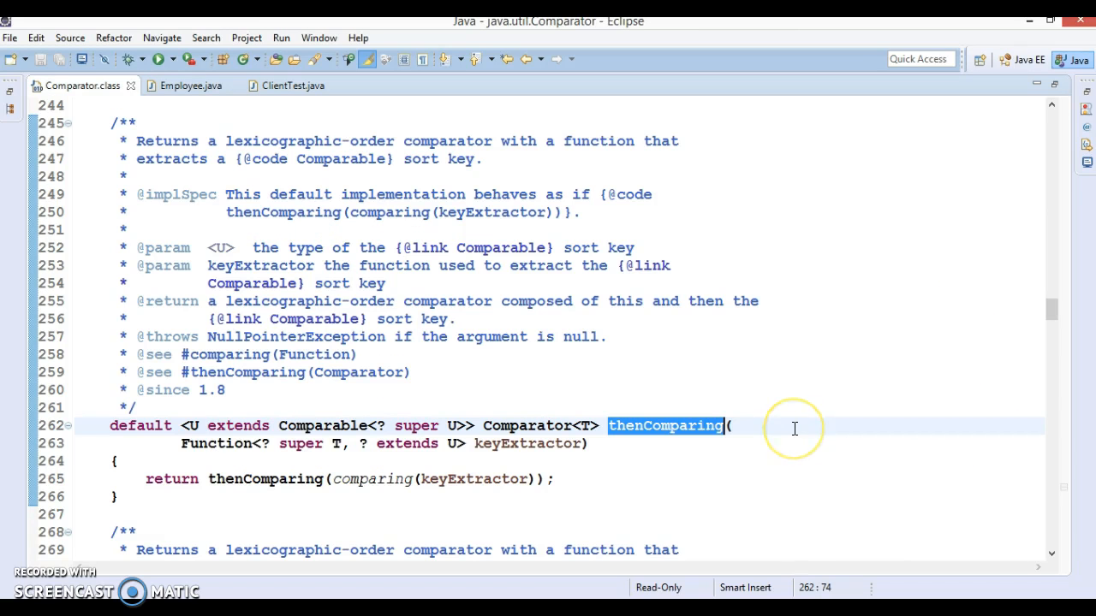
click(293, 85)
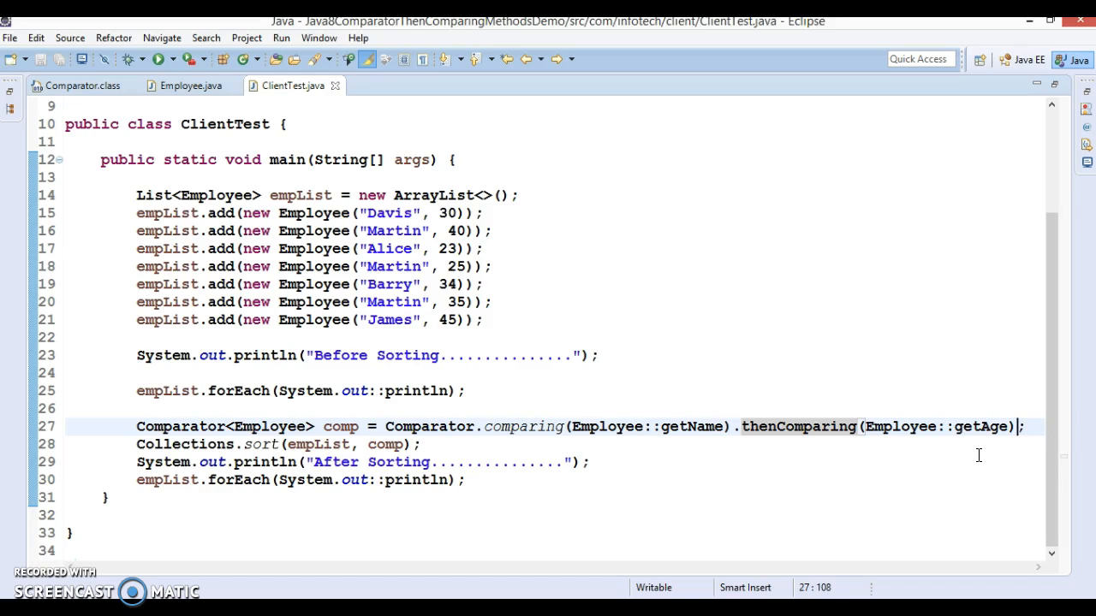
mouse_move(1074, 199)
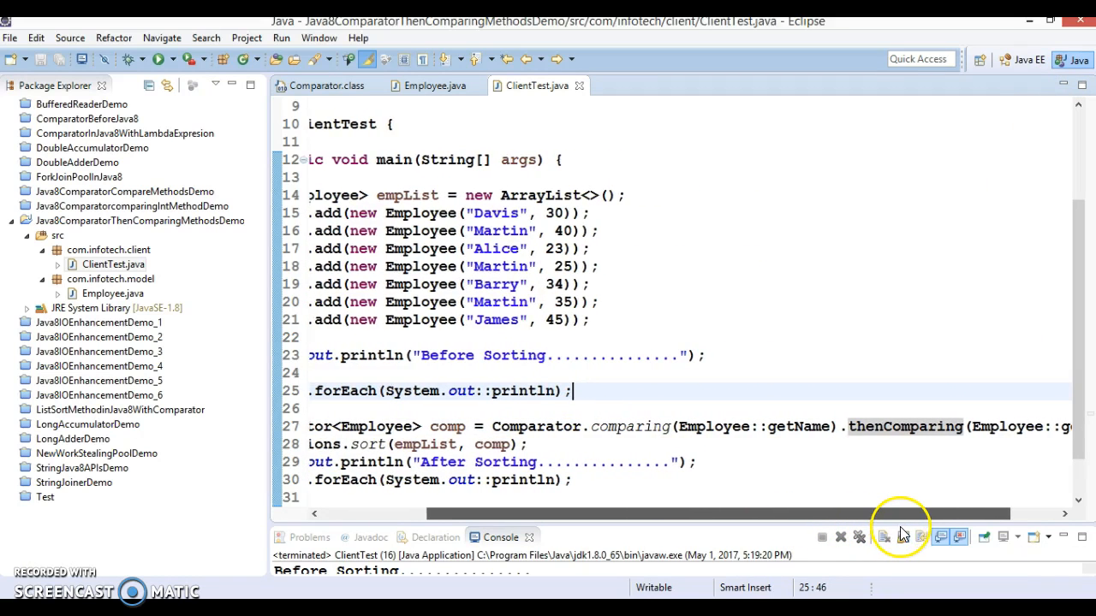
Step: Restore the Package Explorer and Console views beside the ClientTest editor
scroll(right, 3)
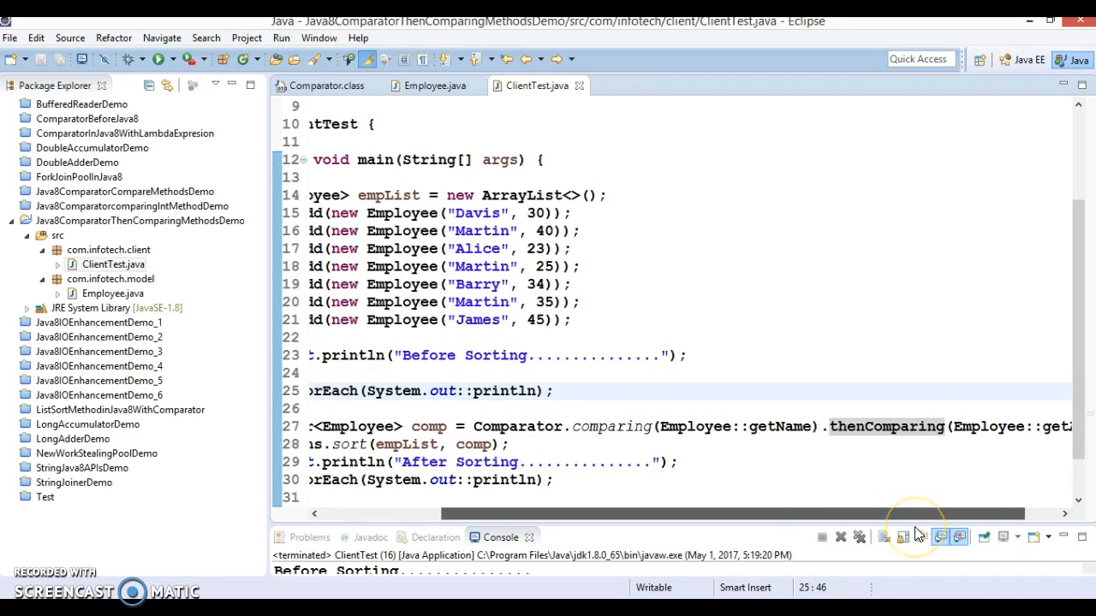